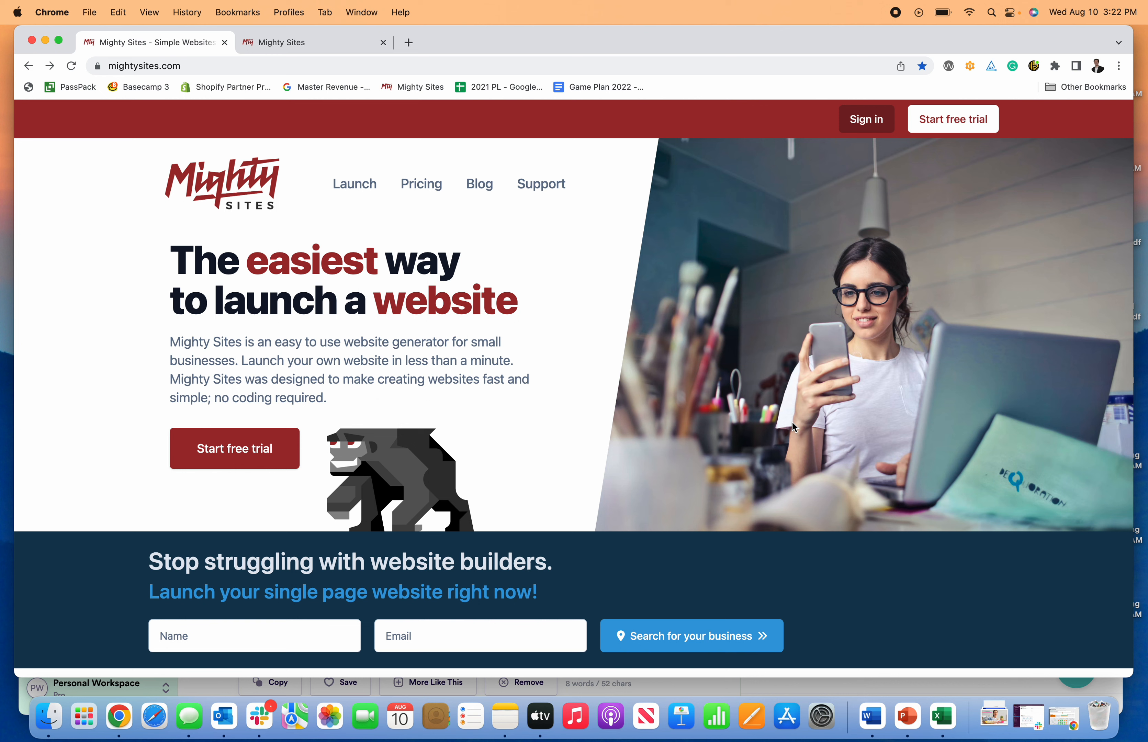
{"action": "mouse_move", "coordinate": [947, 129]}
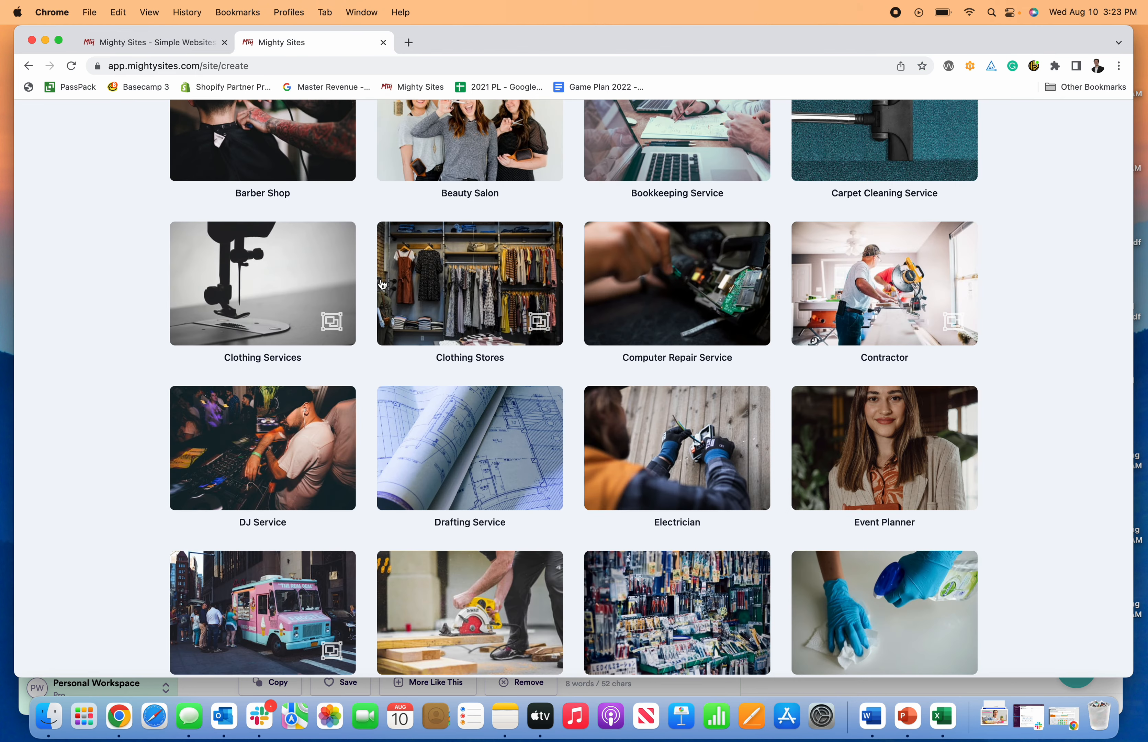
Choose the Clothing Store business type and pick Flatiron Crossing, Broomfield, CO as the business.
{"action": "left_click", "coordinate": [470, 284]}
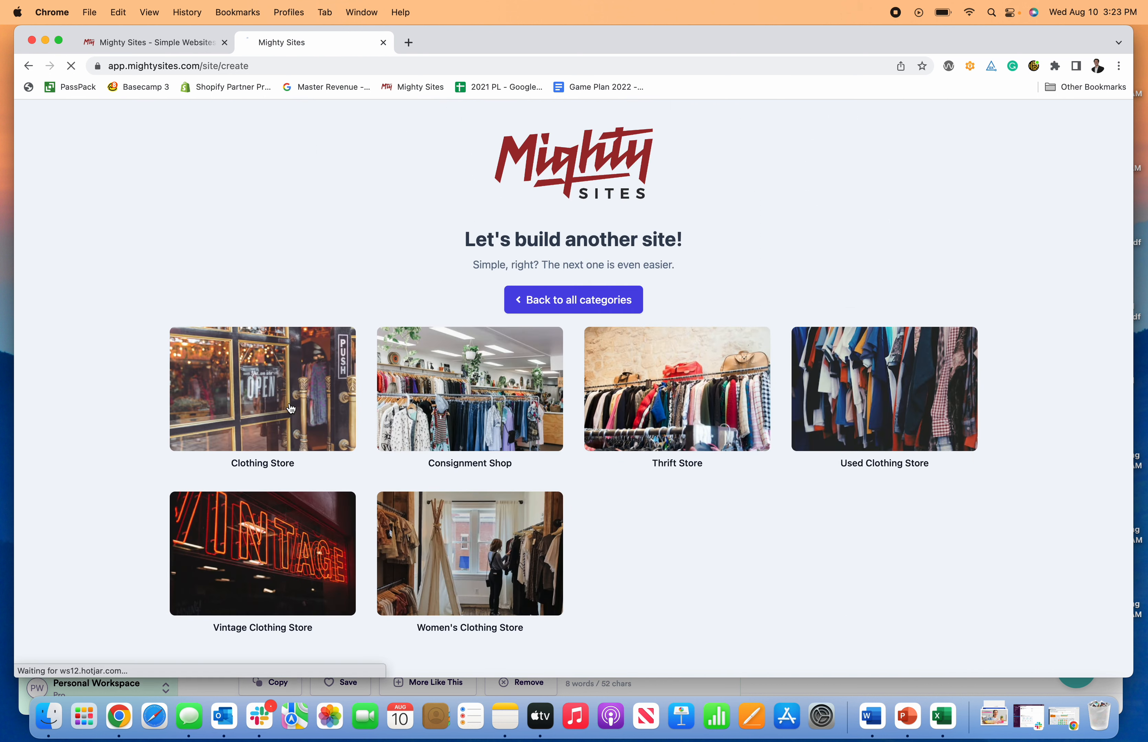
{"action": "left_click", "coordinate": [291, 409]}
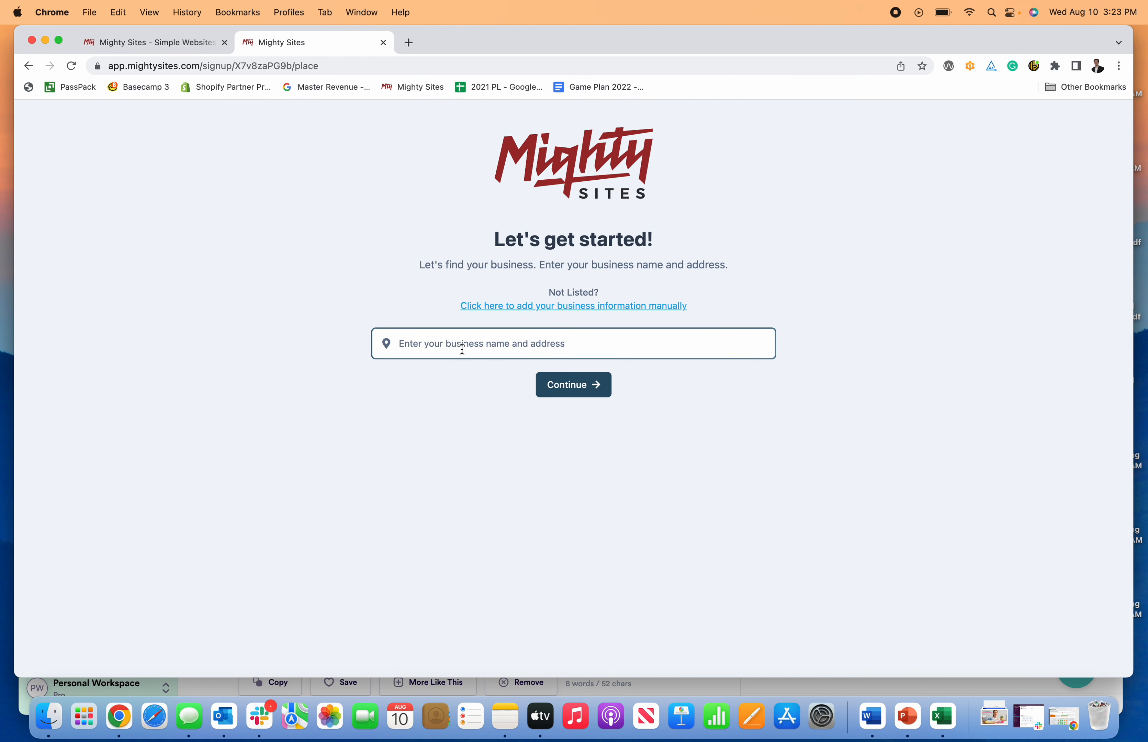
{"action": "type", "text": "clothing sto"}
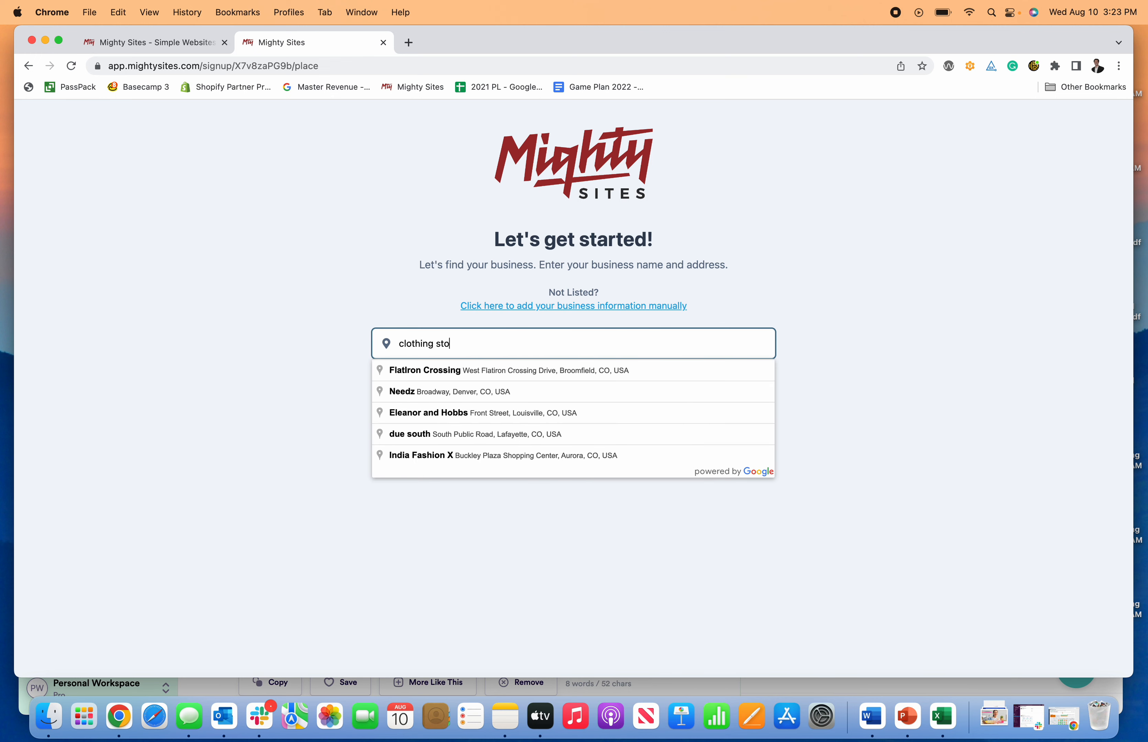
{"action": "type", "text": "re"}
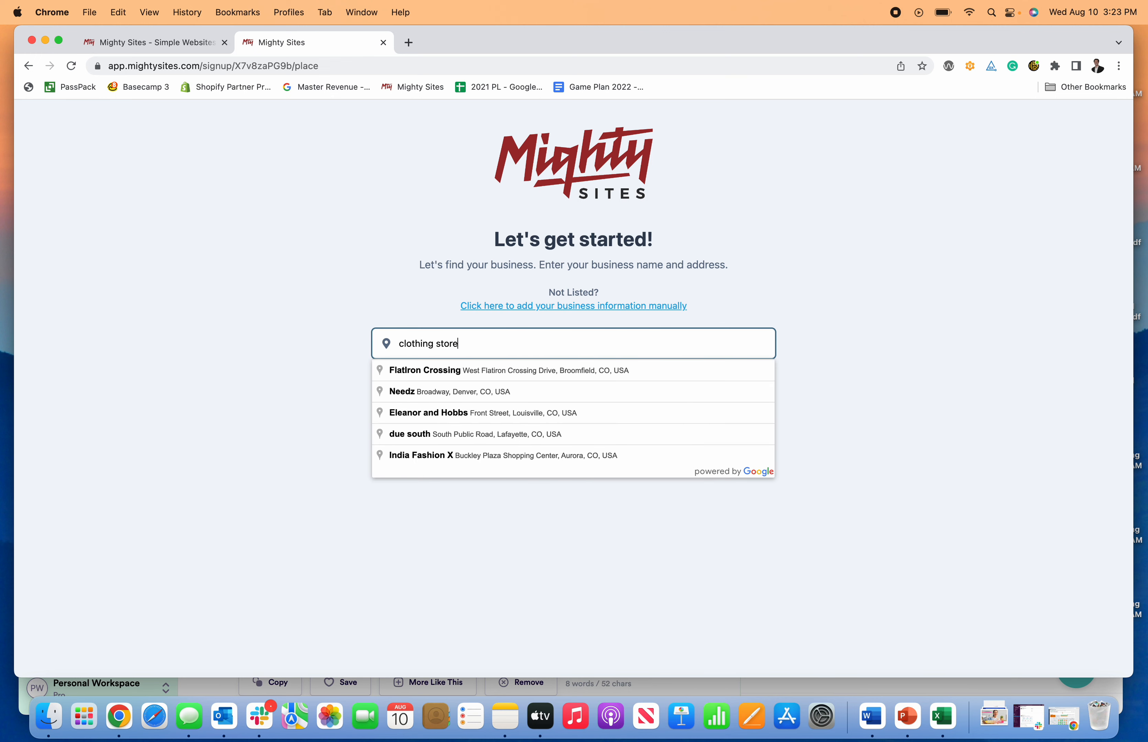
{"action": "left_click", "coordinate": [424, 371]}
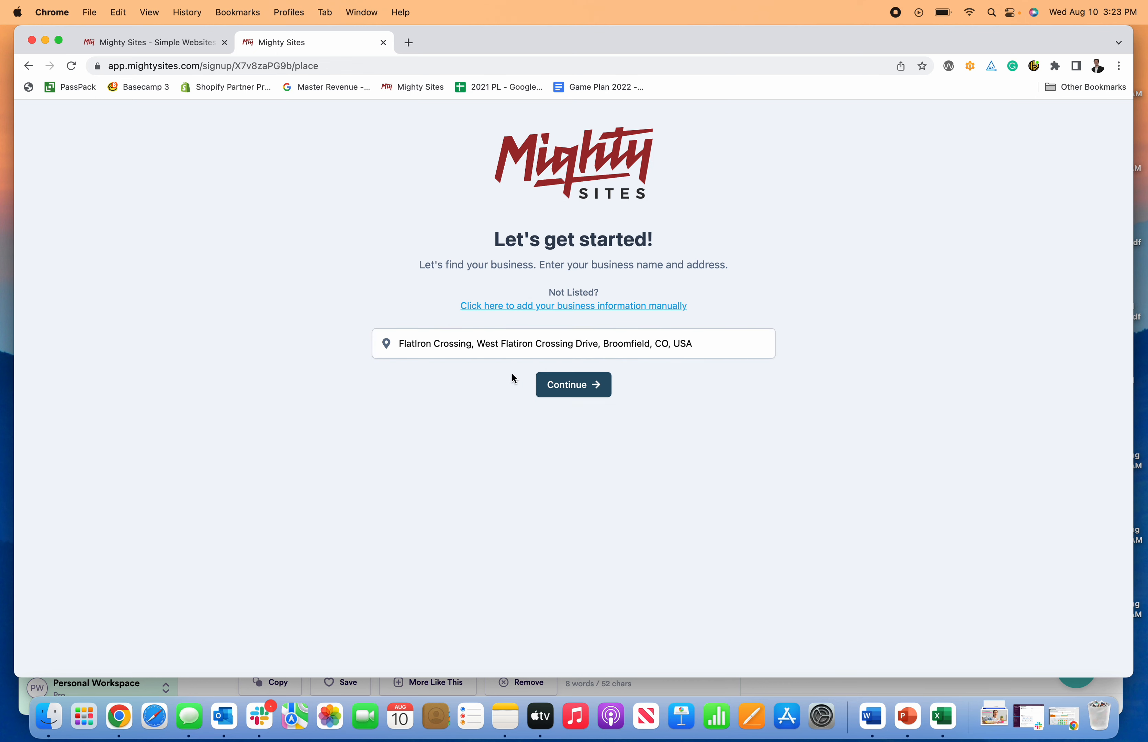
Continue to the found details, review the location editor and cancel without changing the Broomfield address.
{"action": "left_click", "coordinate": [574, 384]}
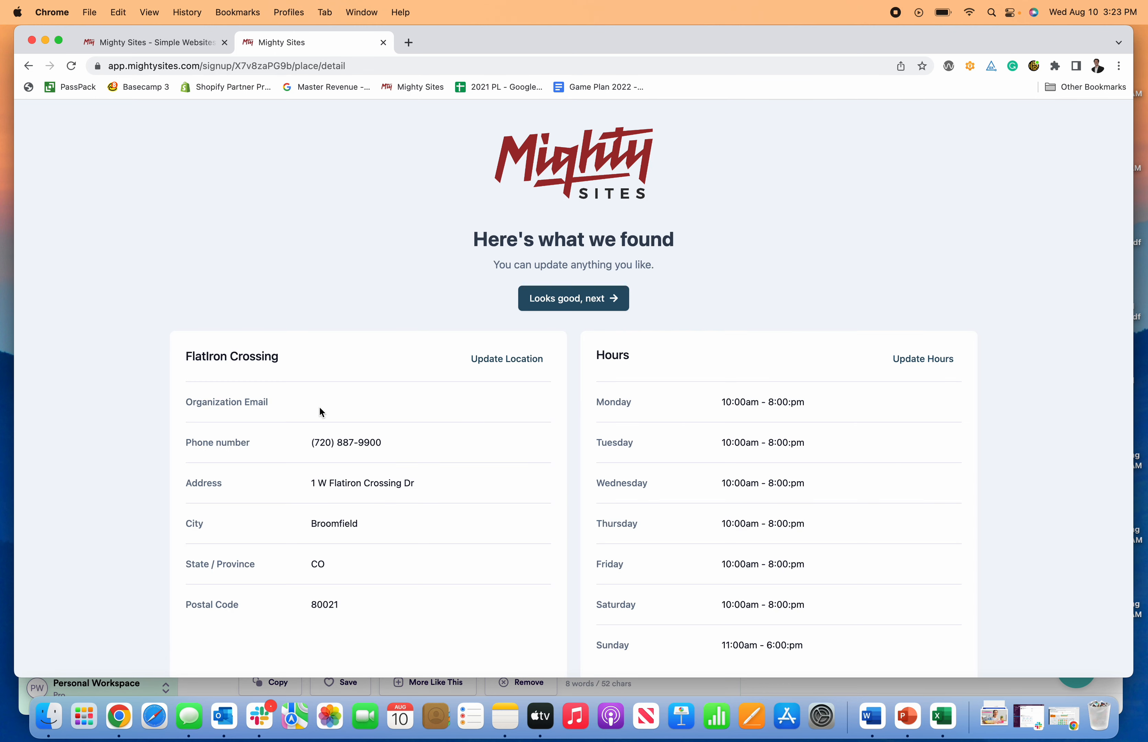
{"action": "scroll", "scroll_direction": "down", "scroll_amount": 3}
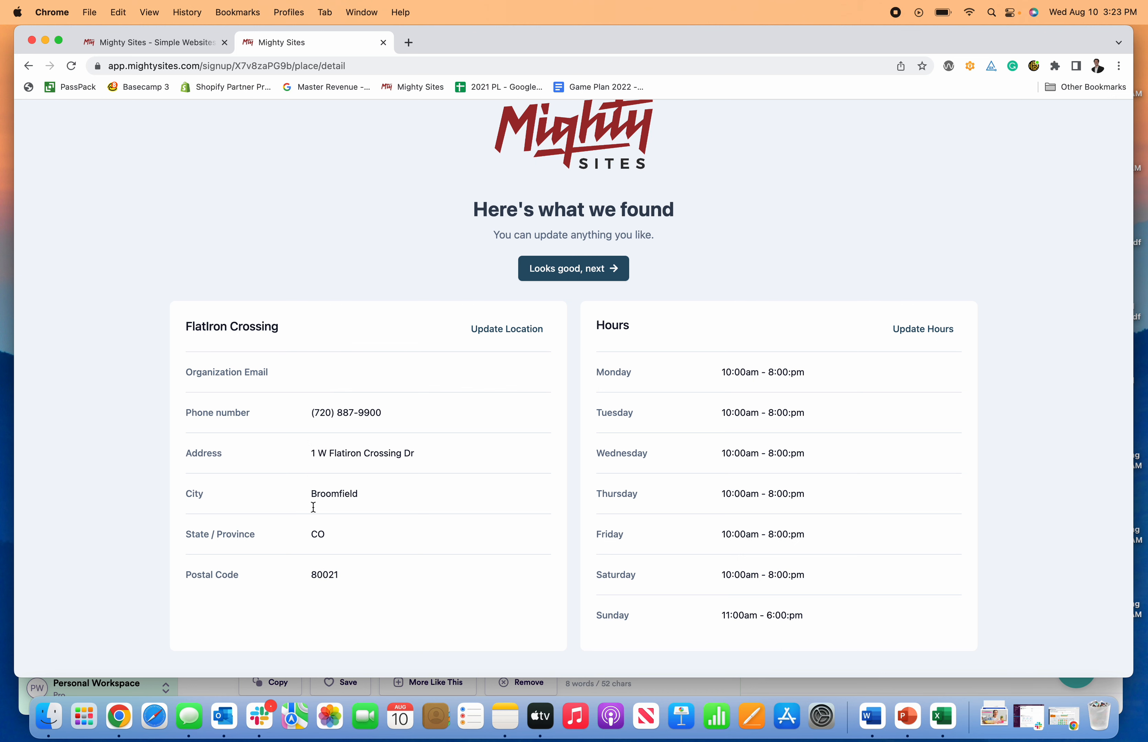
{"action": "left_click", "coordinate": [507, 329]}
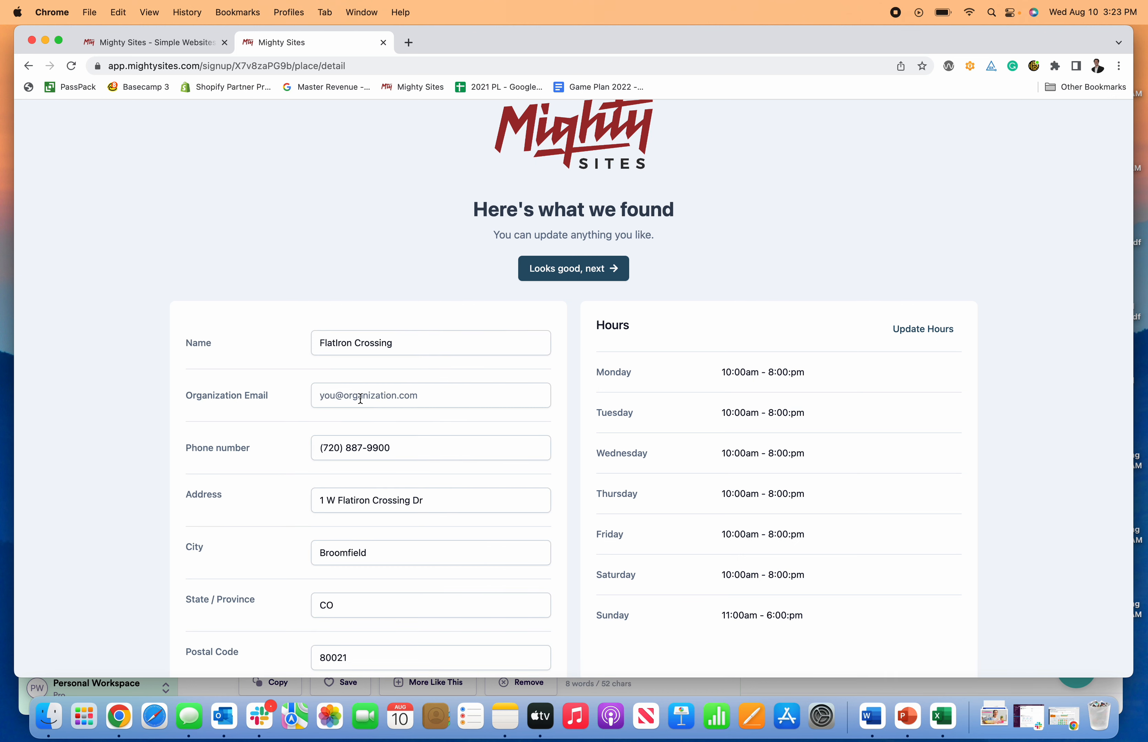
{"action": "scroll", "scroll_direction": "down", "scroll_amount": 3}
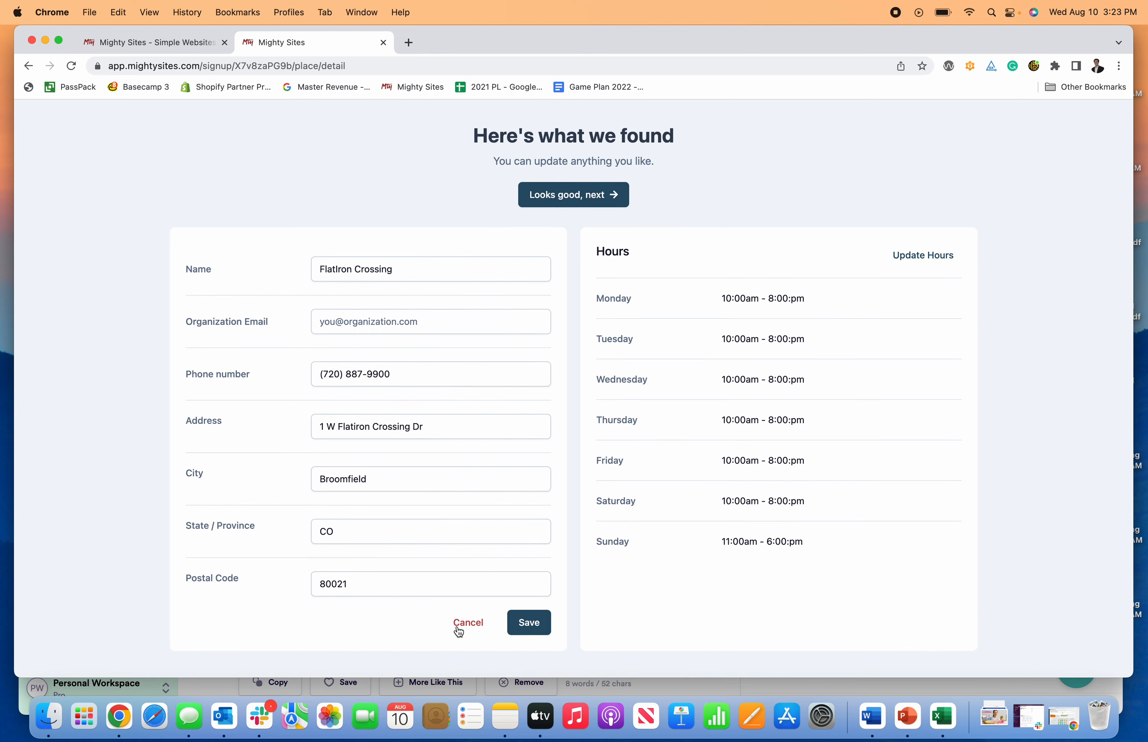
{"action": "left_click", "coordinate": [468, 623]}
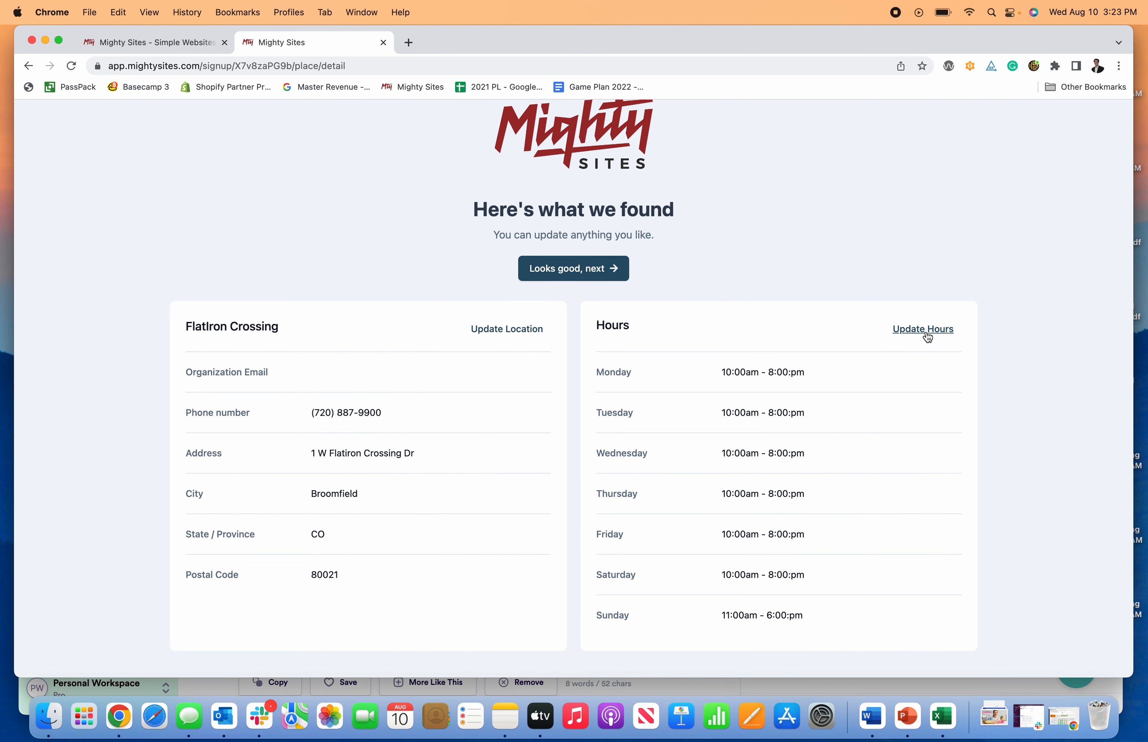
Set Saturday's hours to 8:00 AM – 10:00 PM and save the business hours.
{"action": "left_click", "coordinate": [923, 329]}
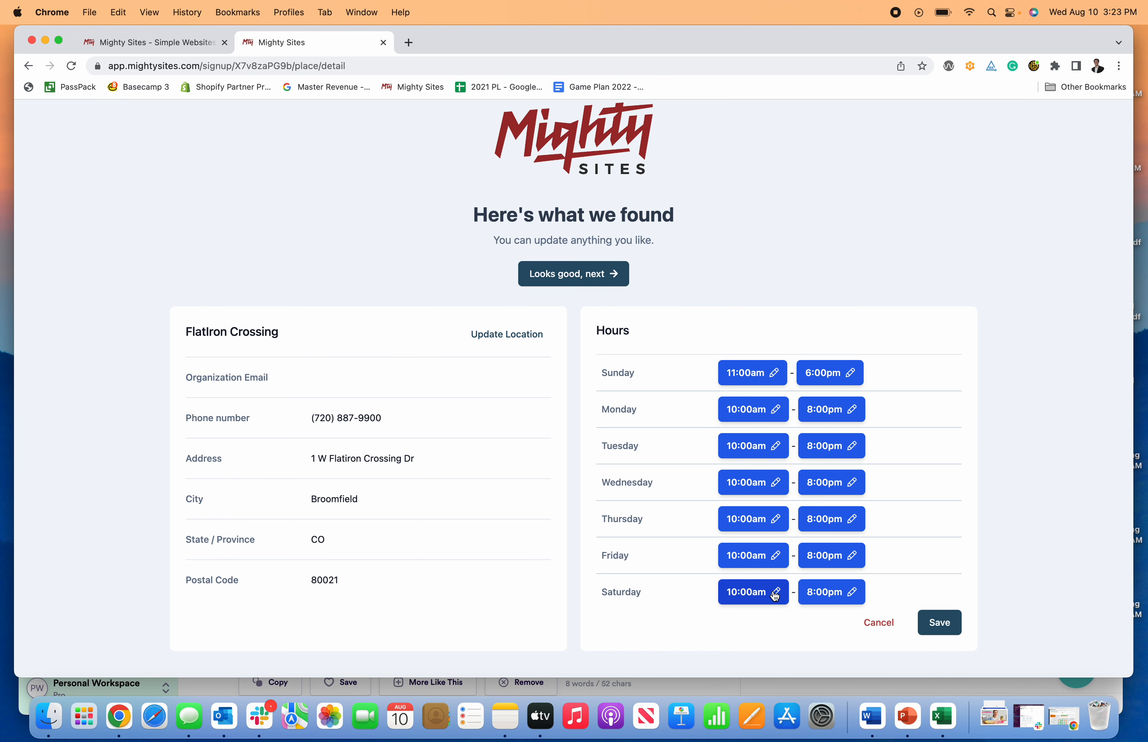
{"action": "left_click", "coordinate": [776, 592]}
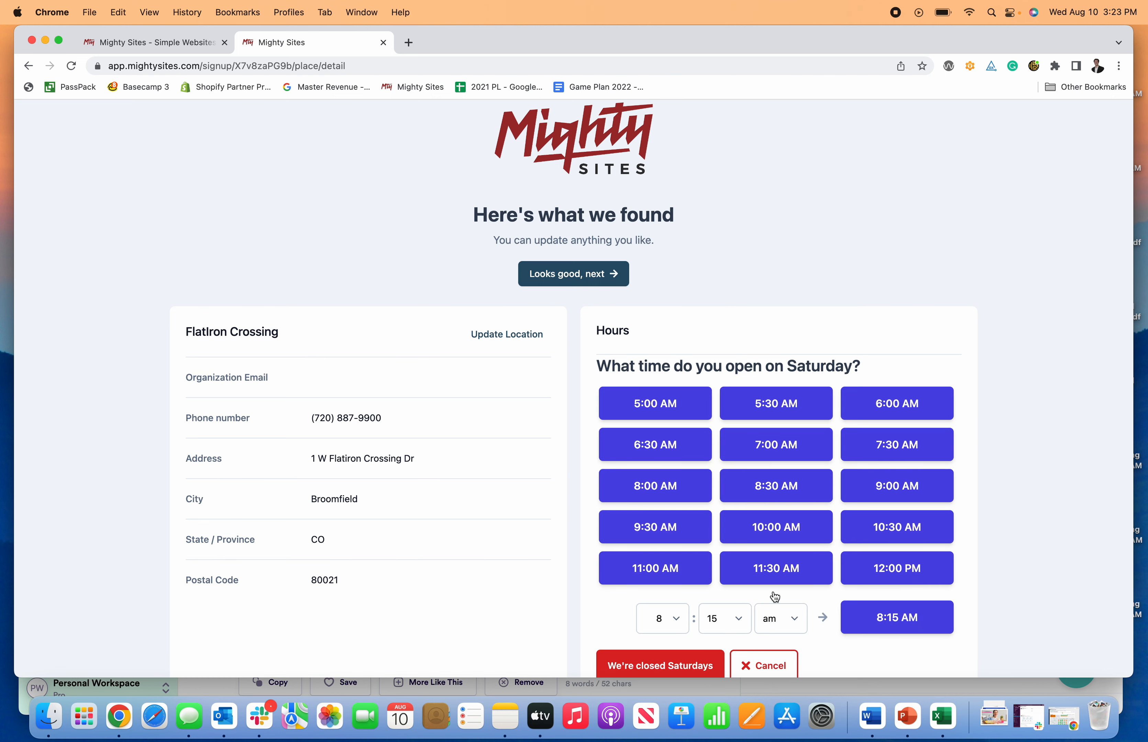
{"action": "left_click", "coordinate": [661, 666]}
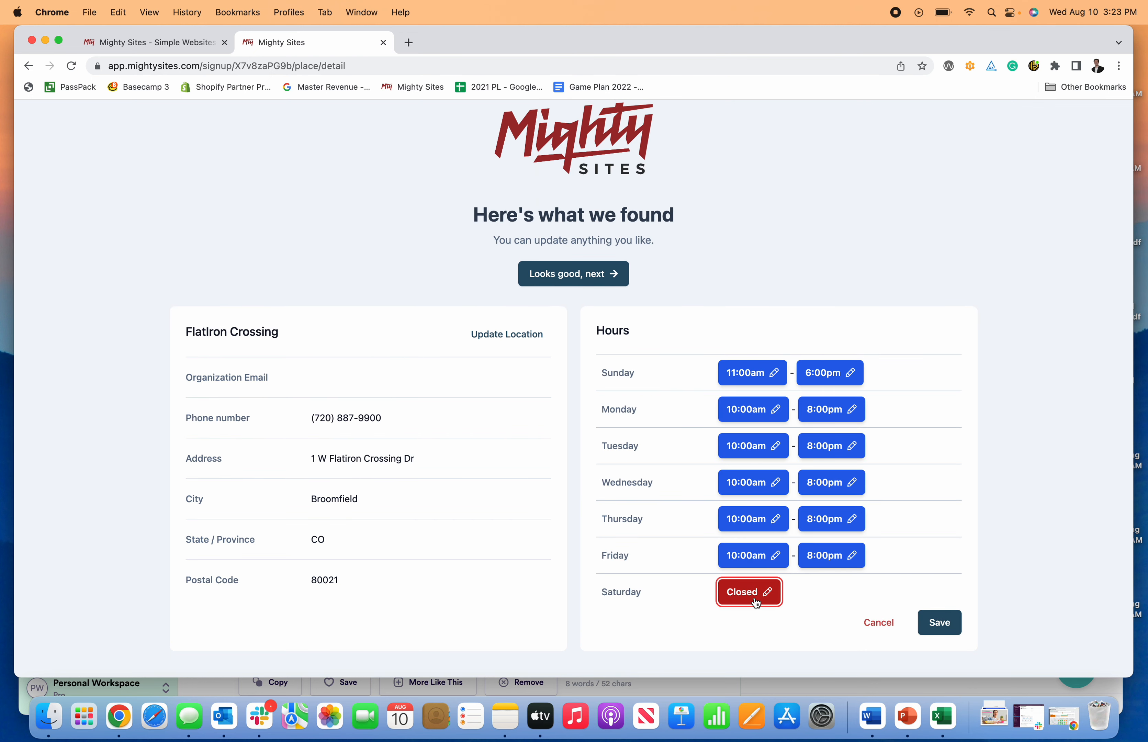
{"action": "left_click", "coordinate": [749, 592]}
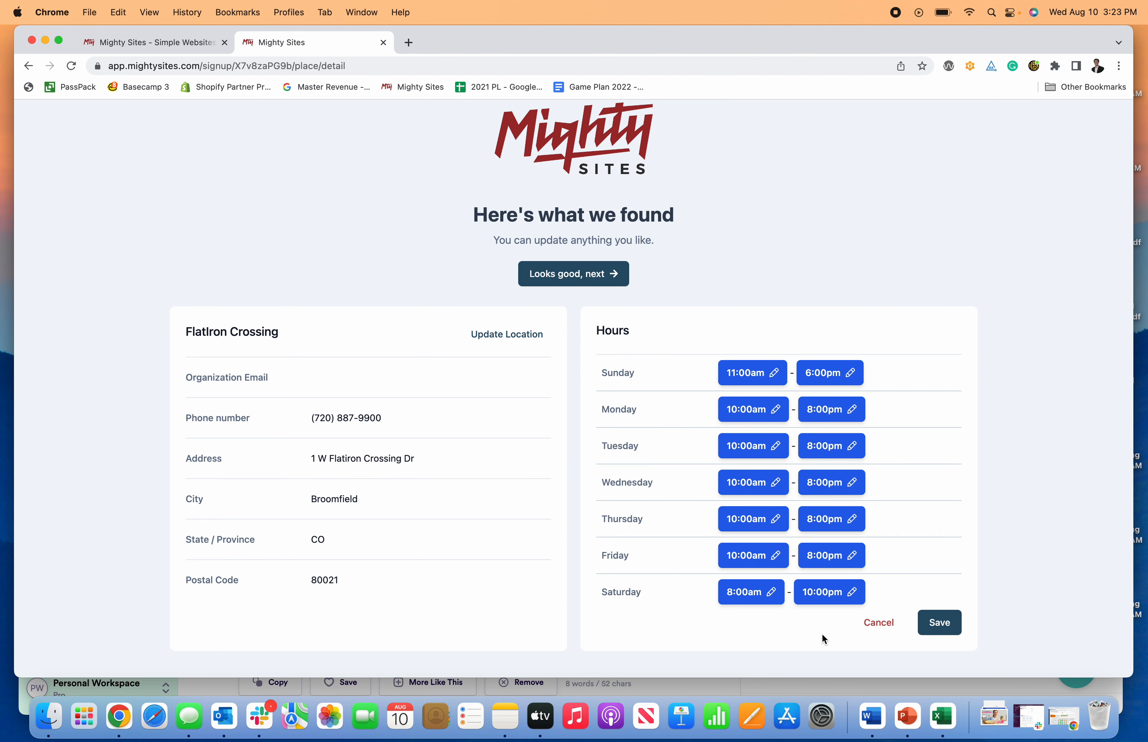
{"action": "left_click", "coordinate": [940, 623]}
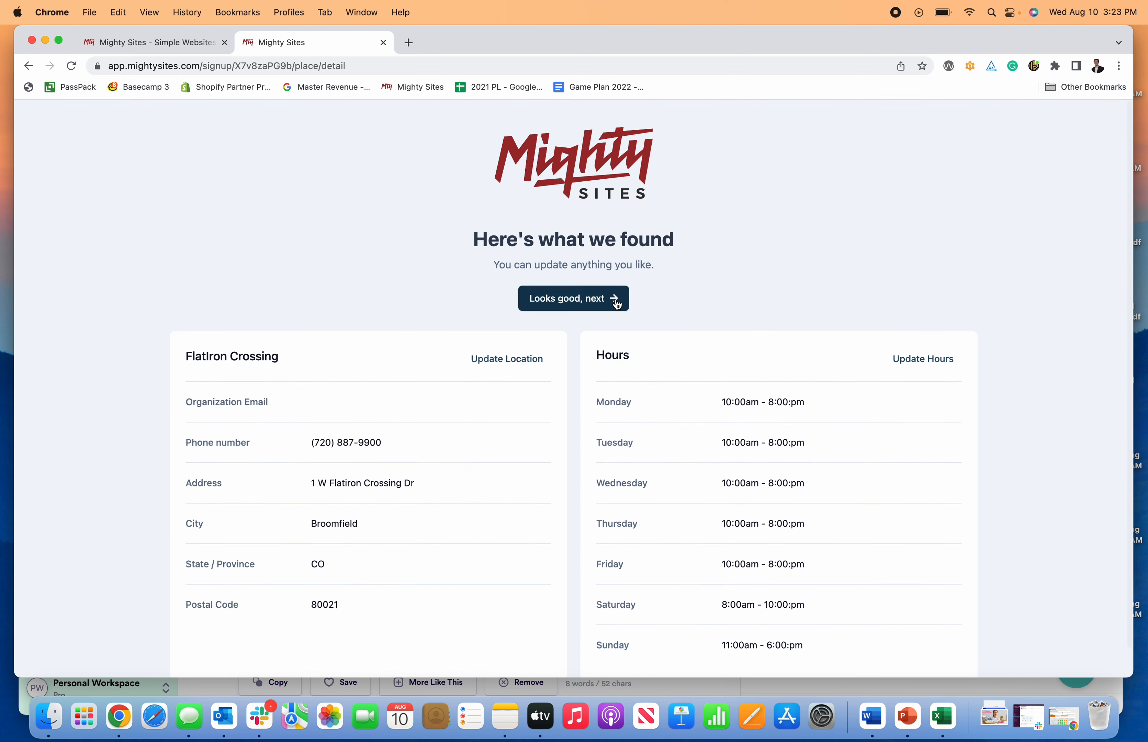
Accept the details with 'Looks good, next' and scroll through the generated website preview.
{"action": "left_click", "coordinate": [574, 298]}
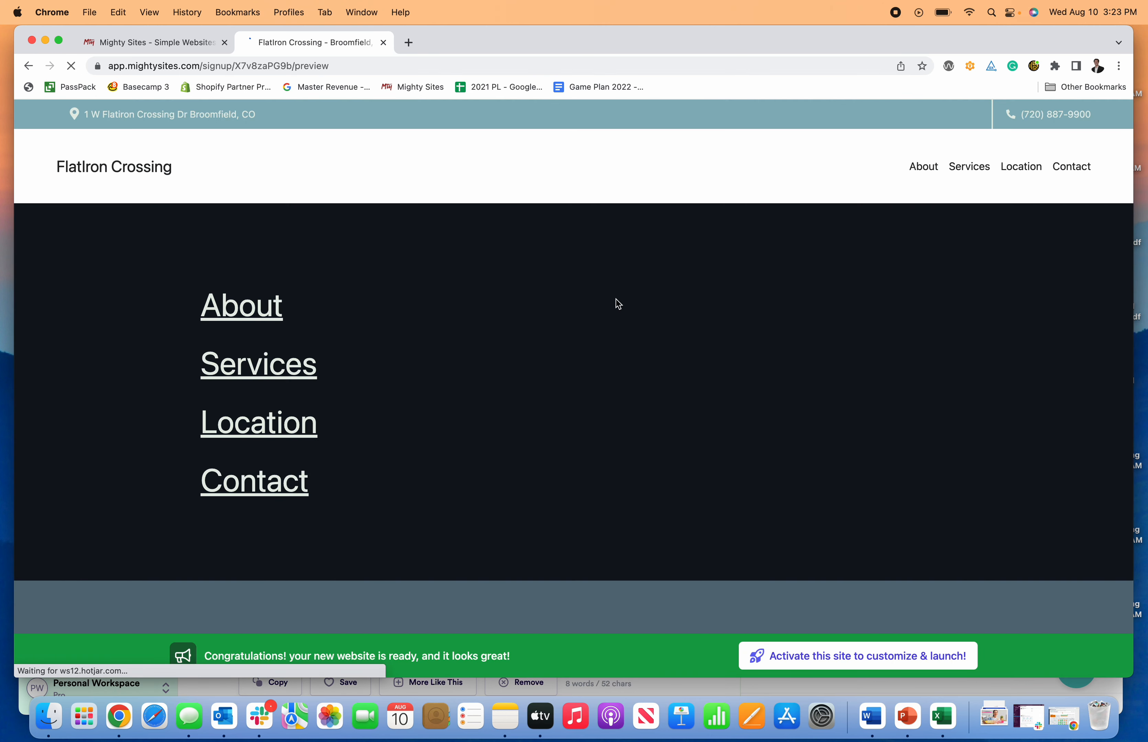
{"action": "mouse_move", "coordinate": [661, 323]}
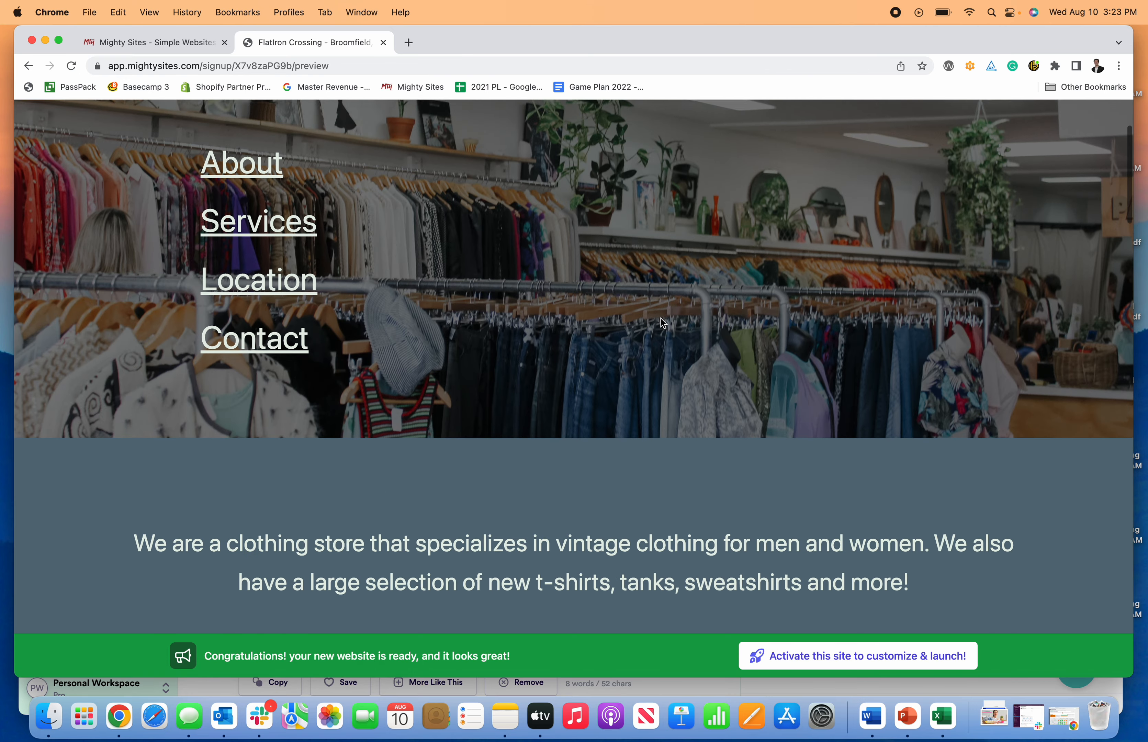
{"action": "scroll", "scroll_direction": "down", "scroll_amount": 3}
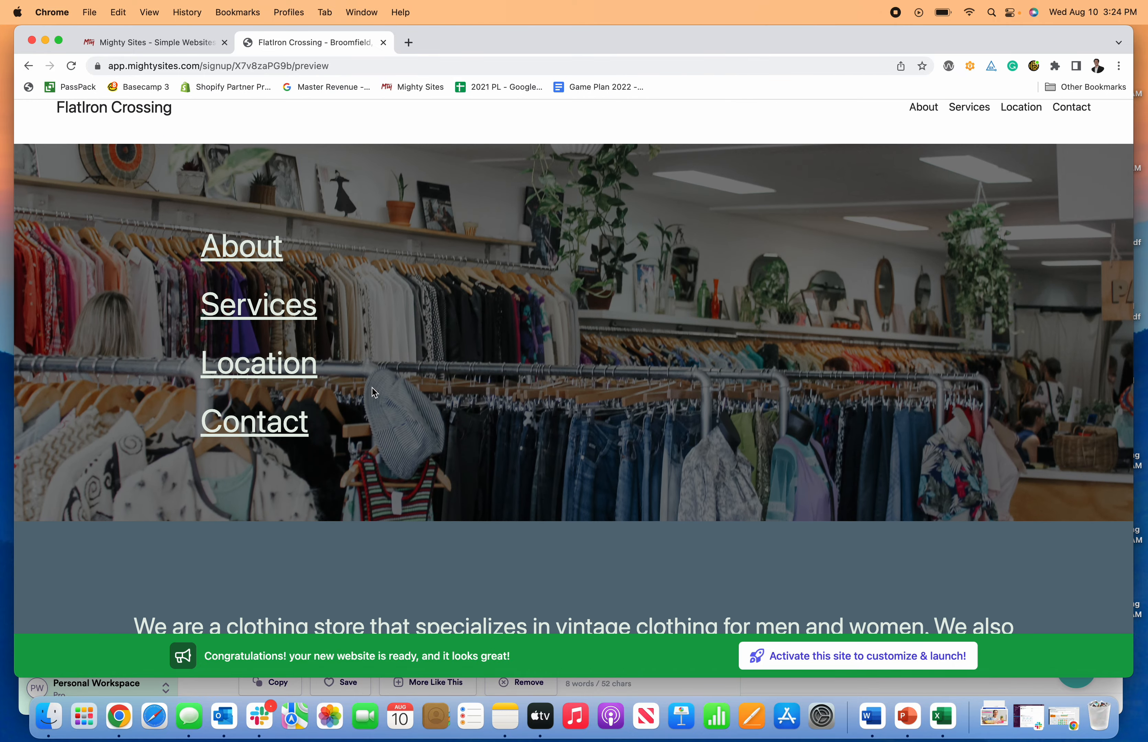
{"action": "scroll", "scroll_direction": "down", "scroll_amount": 3}
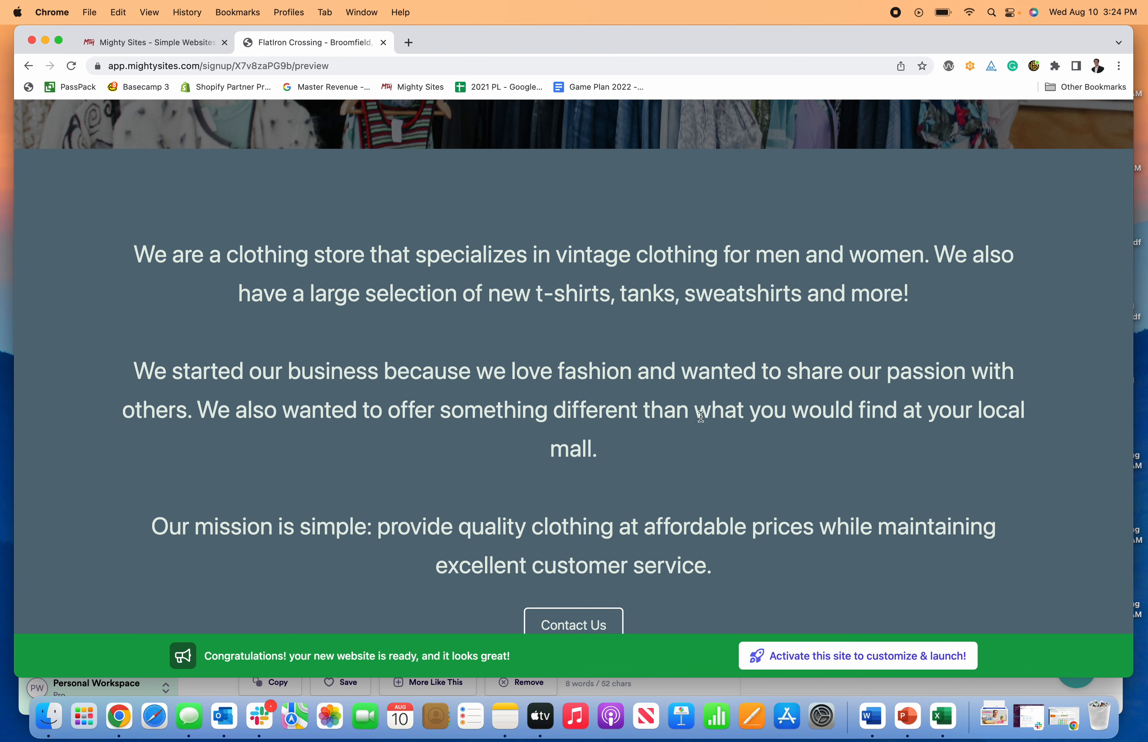
{"action": "scroll", "scroll_direction": "down", "scroll_amount": 3}
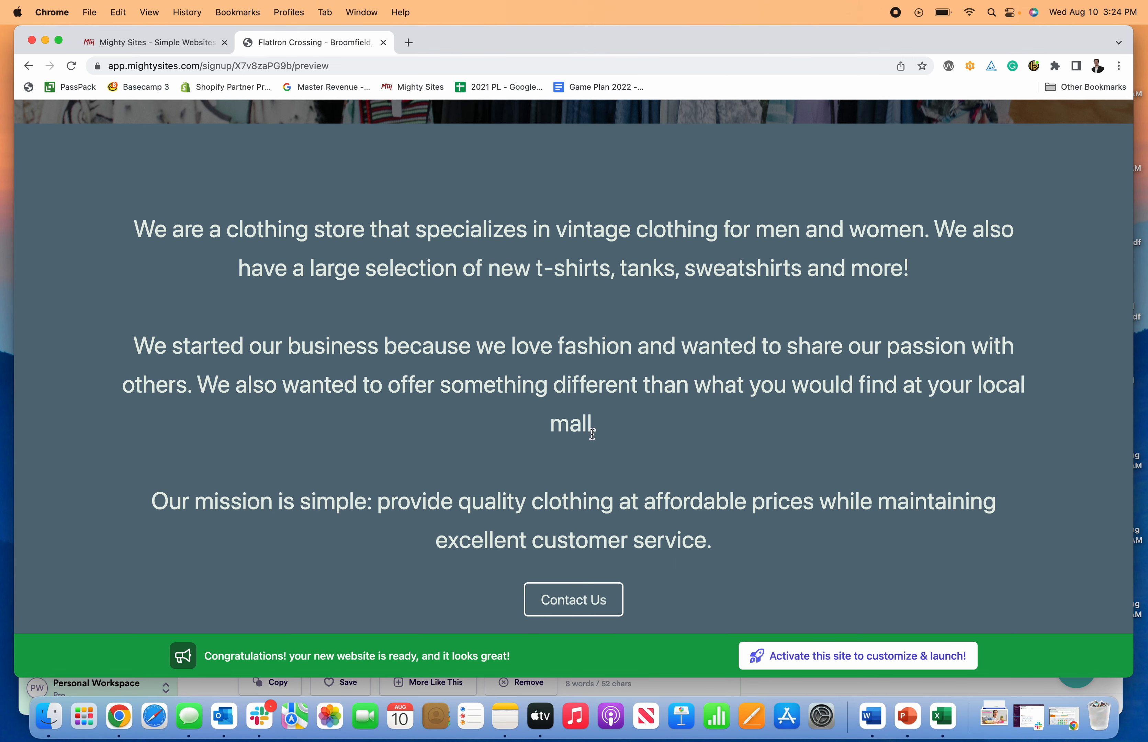
{"action": "scroll", "scroll_direction": "down", "scroll_amount": 3}
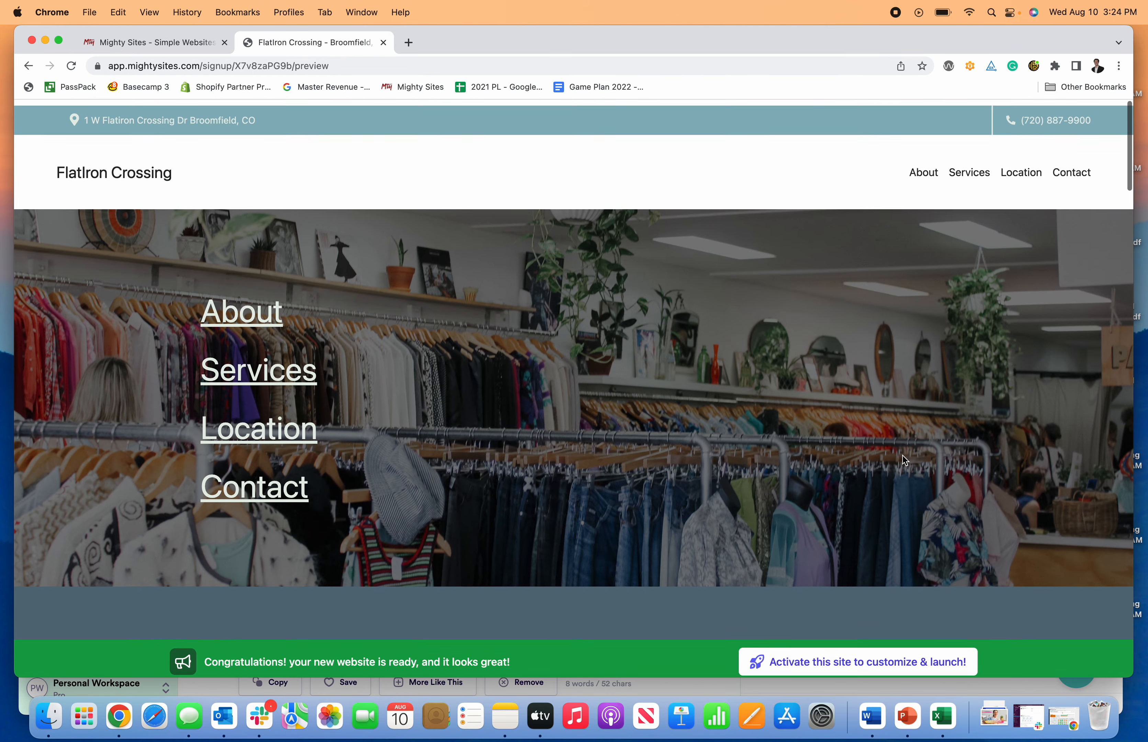
{"action": "mouse_move", "coordinate": [820, 666]}
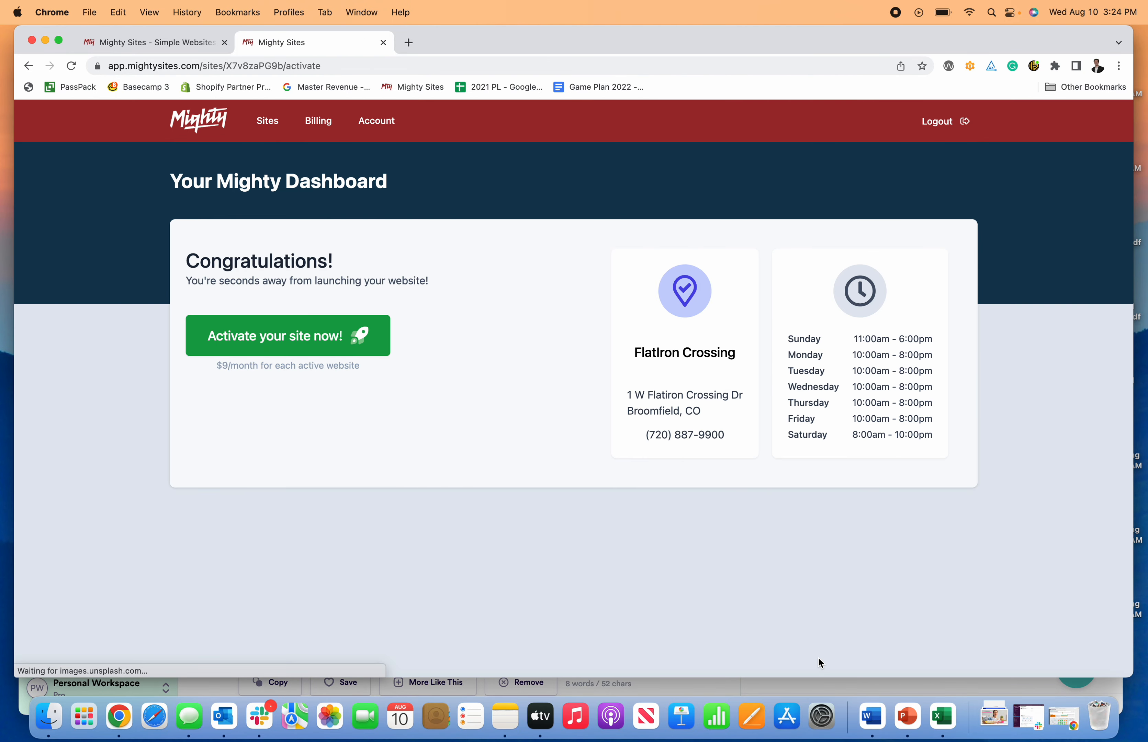
{"action": "mouse_move", "coordinate": [259, 352]}
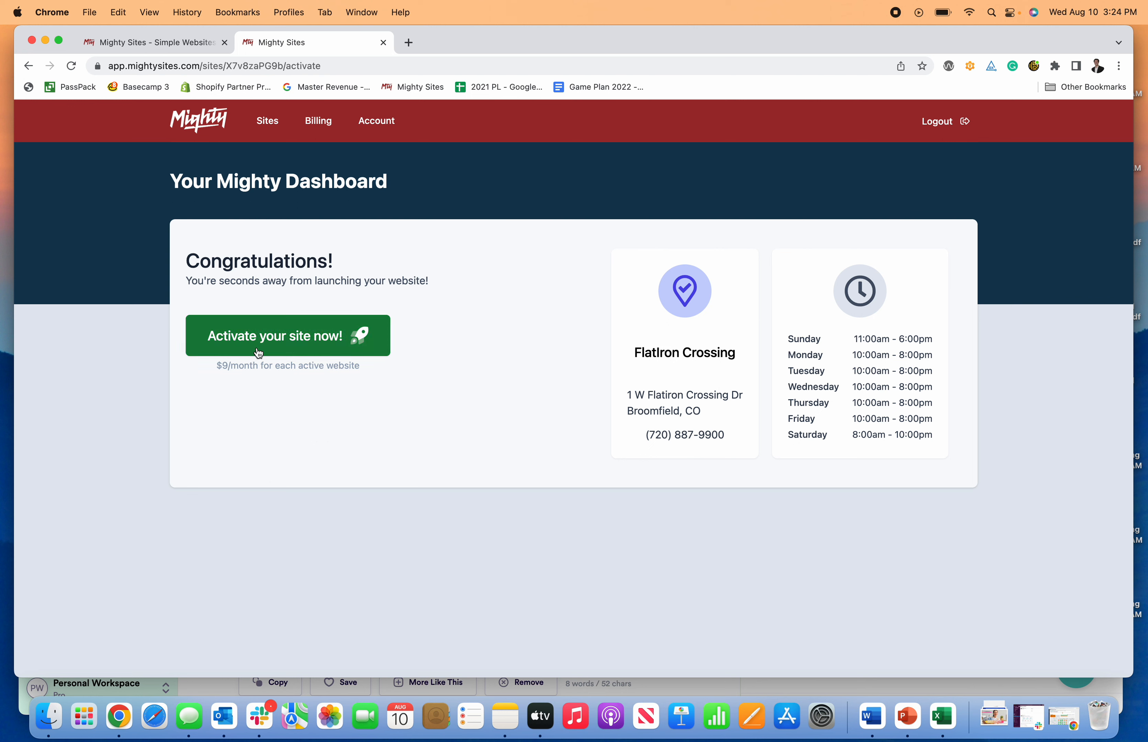
{"action": "mouse_move", "coordinate": [439, 322]}
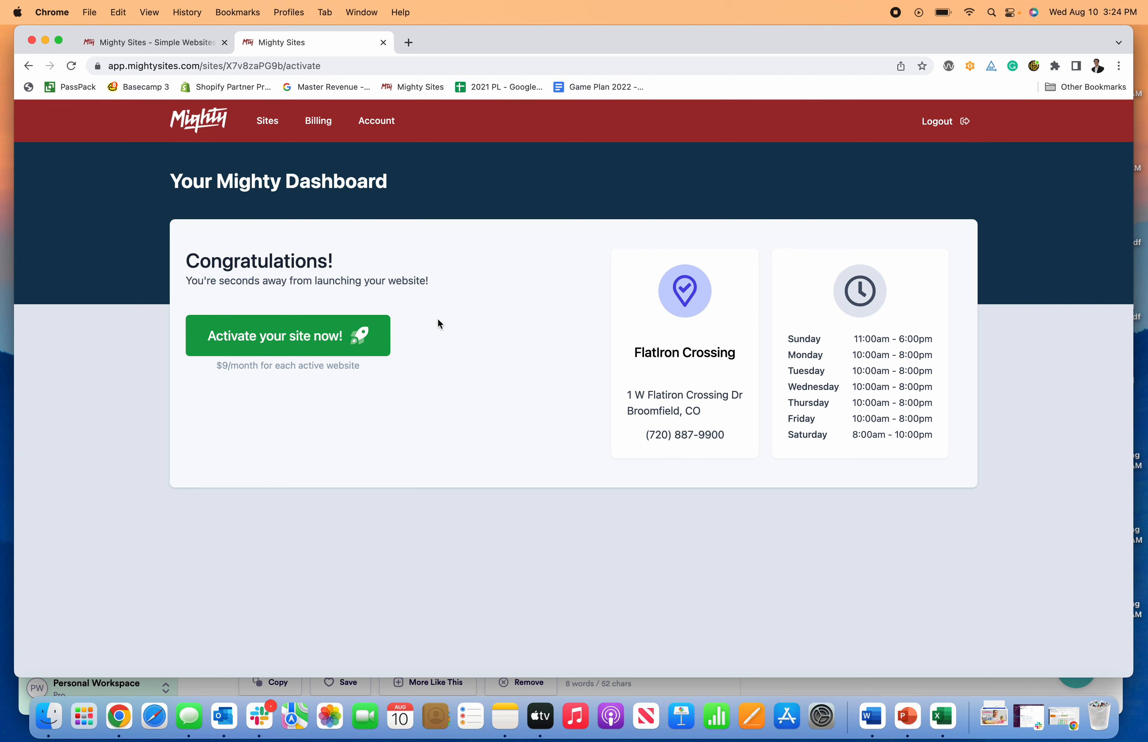
{"action": "mouse_move", "coordinate": [257, 384]}
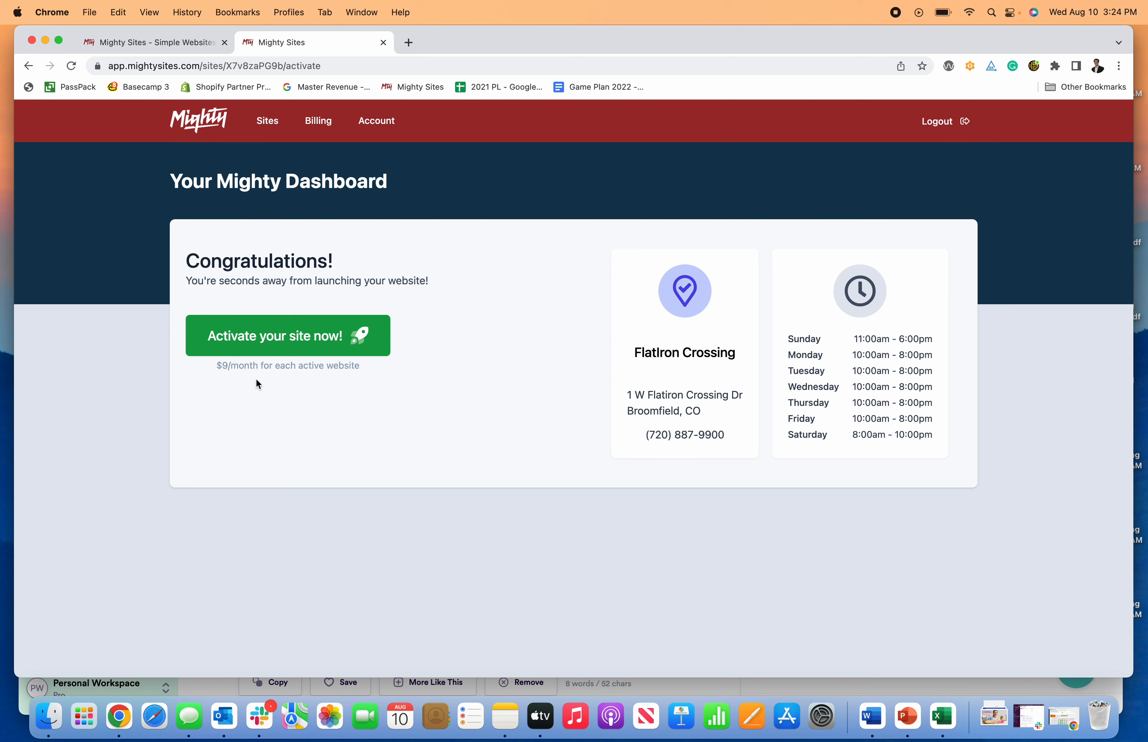
{"action": "mouse_move", "coordinate": [301, 341]}
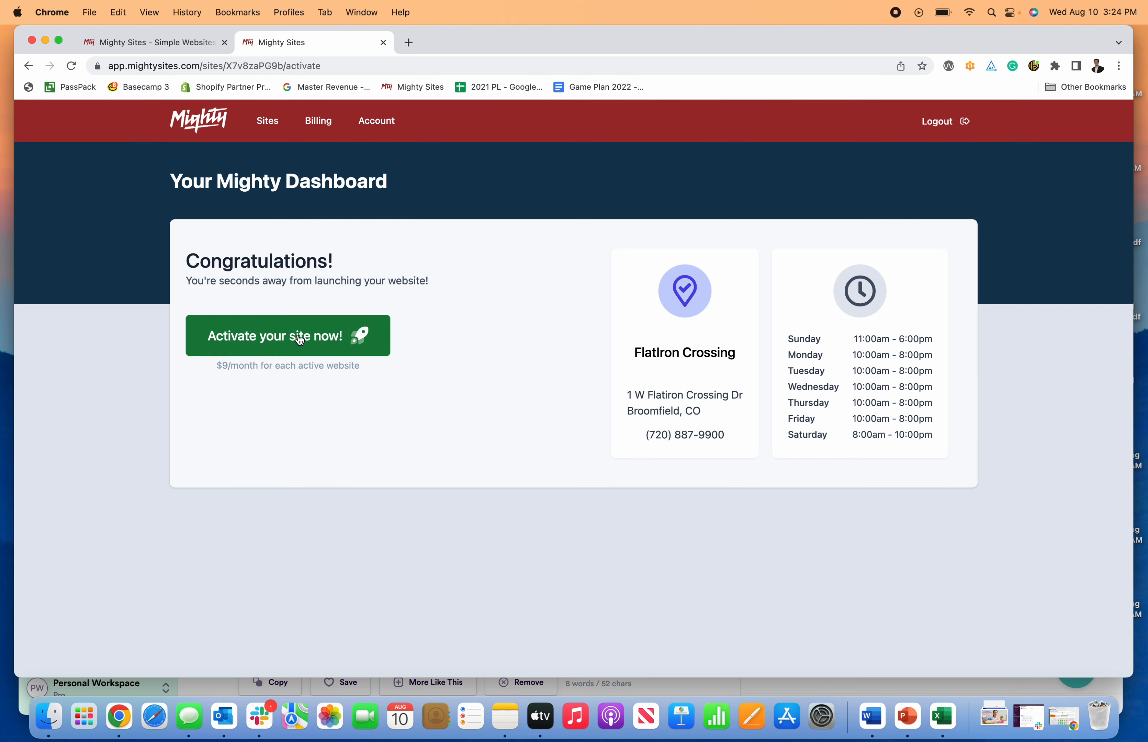
Activate the site and choose 'Update Your Mighty Site' from the dashboard.
{"action": "left_click", "coordinate": [298, 336]}
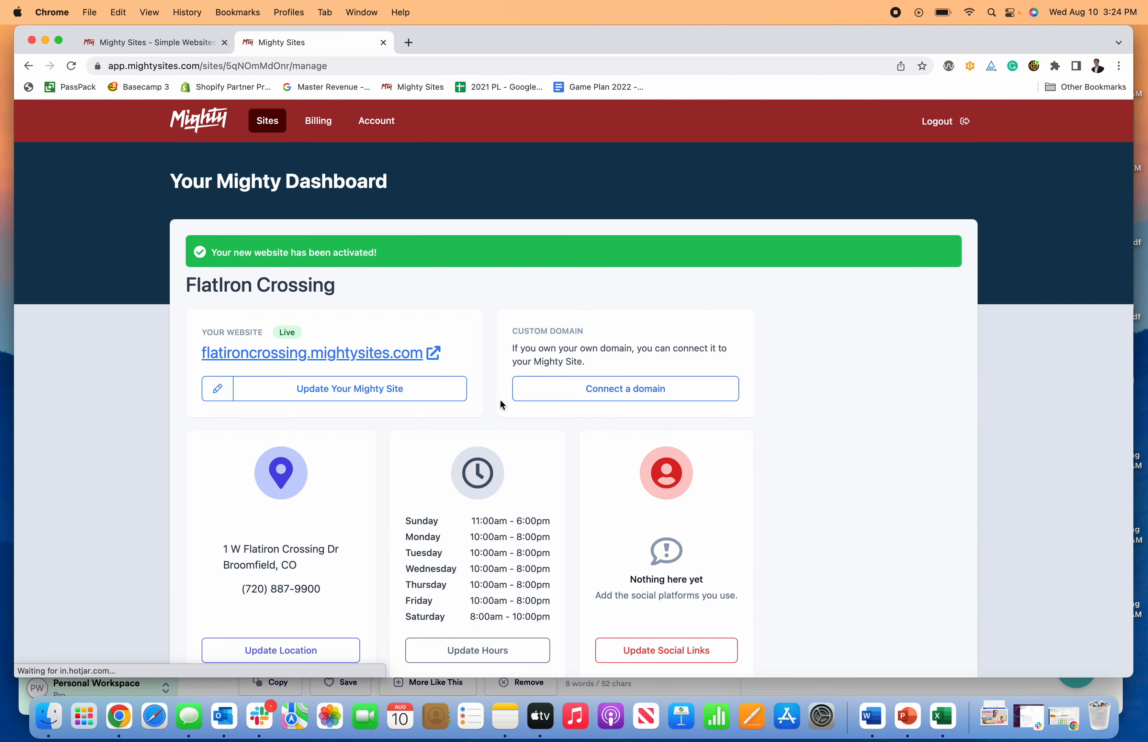
{"action": "mouse_move", "coordinate": [347, 394]}
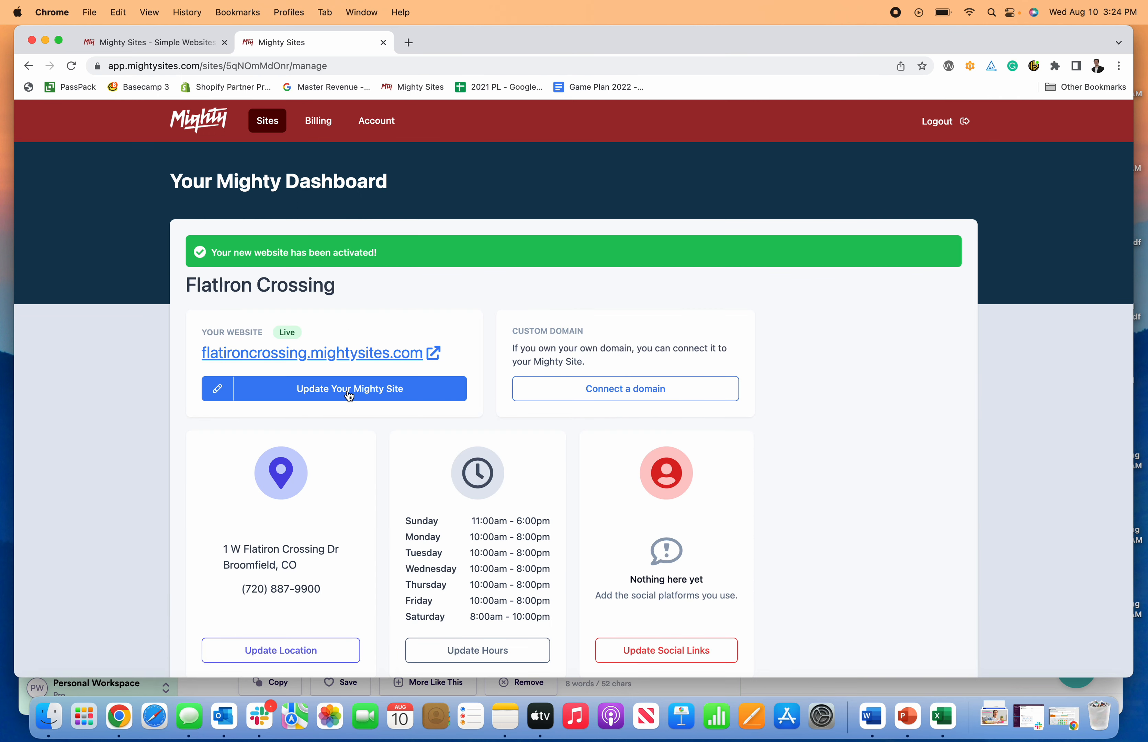
{"action": "left_click", "coordinate": [349, 389]}
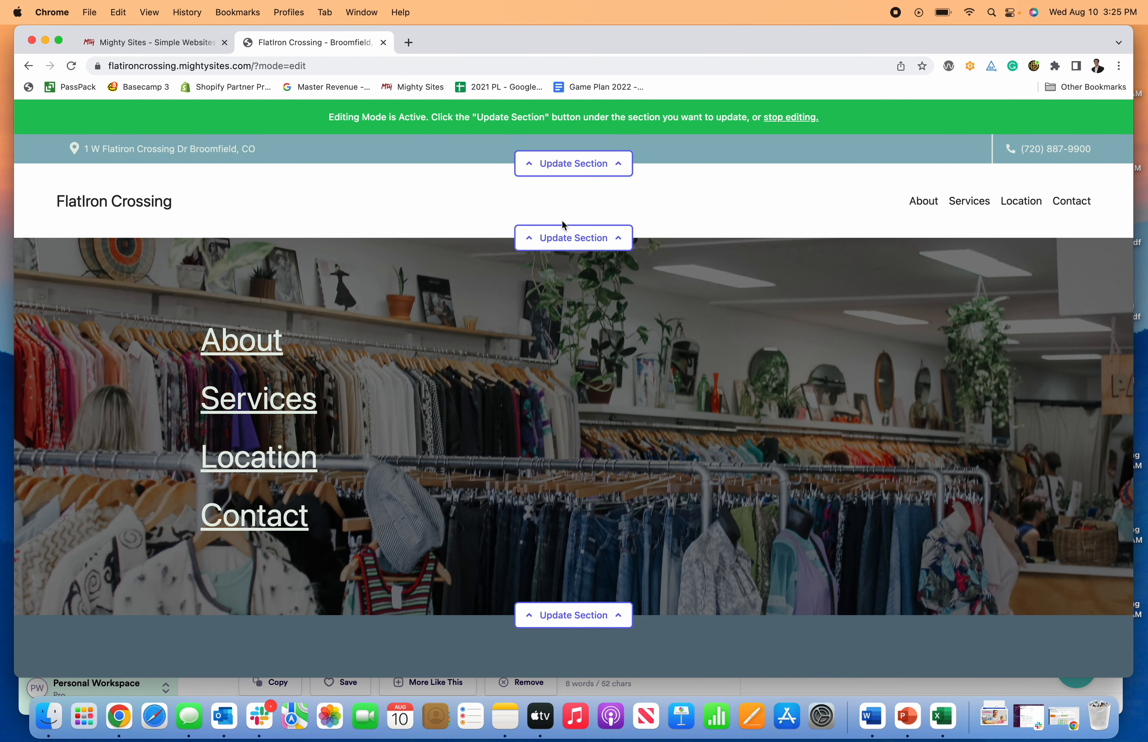
{"action": "left_click", "coordinate": [574, 164]}
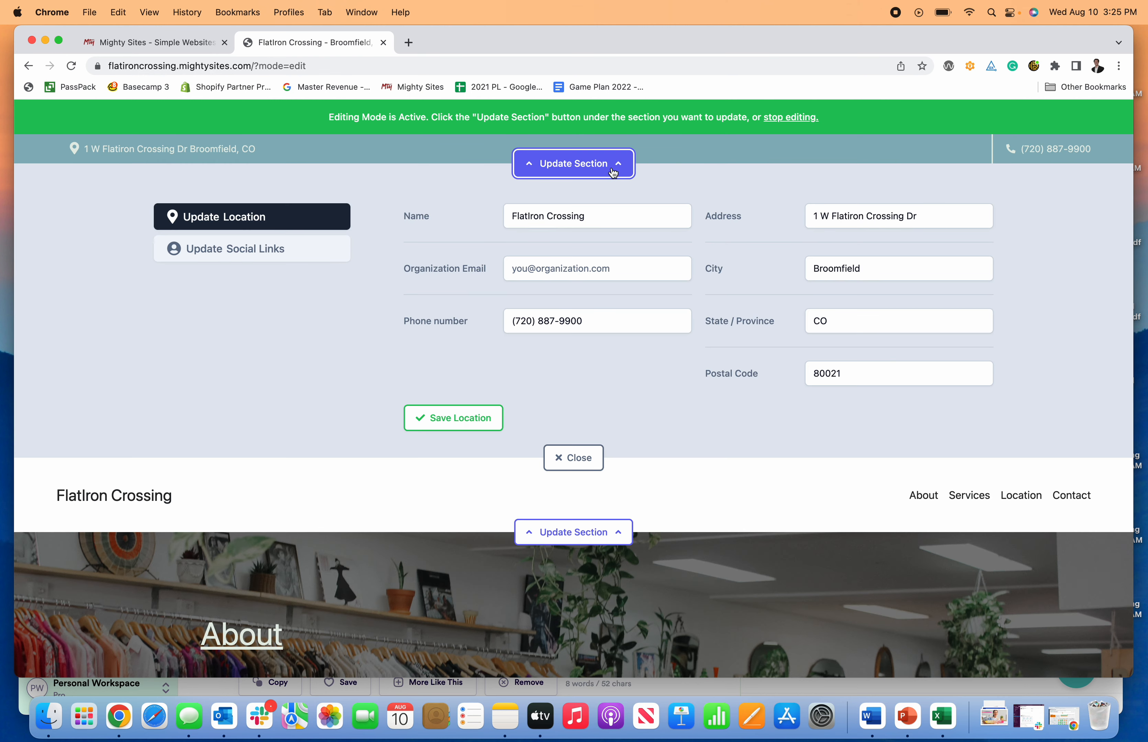
{"action": "left_click", "coordinate": [235, 249]}
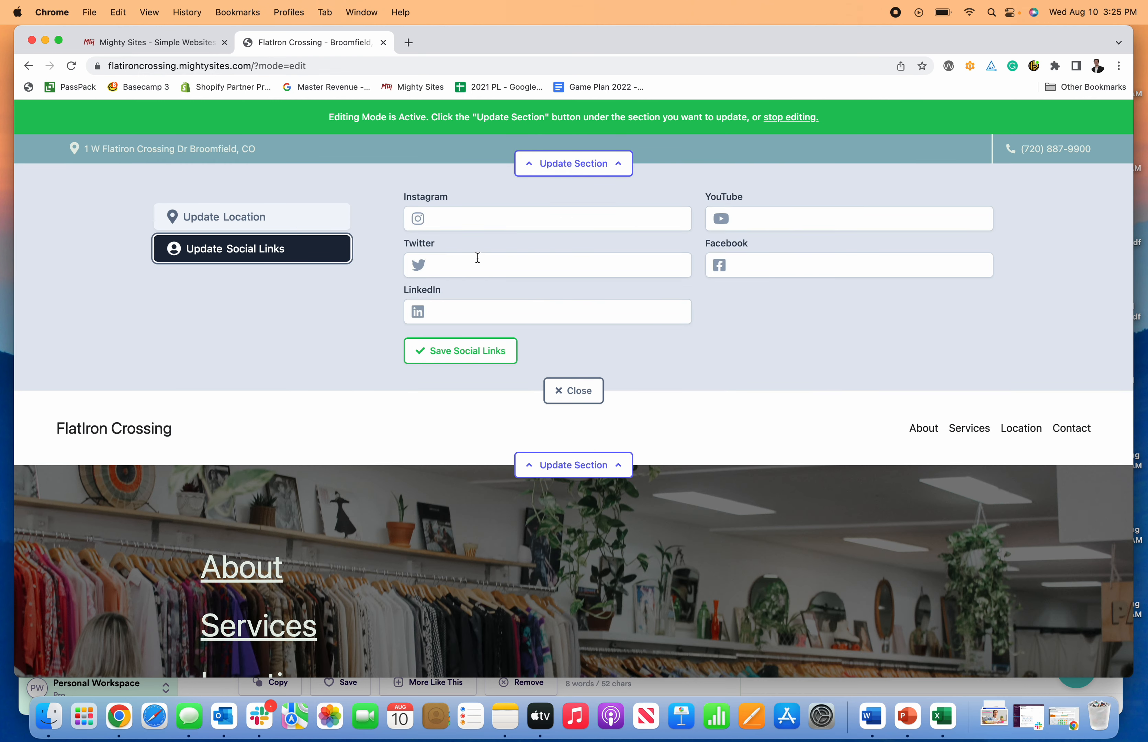
{"action": "type", "text": "https://twitter.com/MightySitesUSA"}
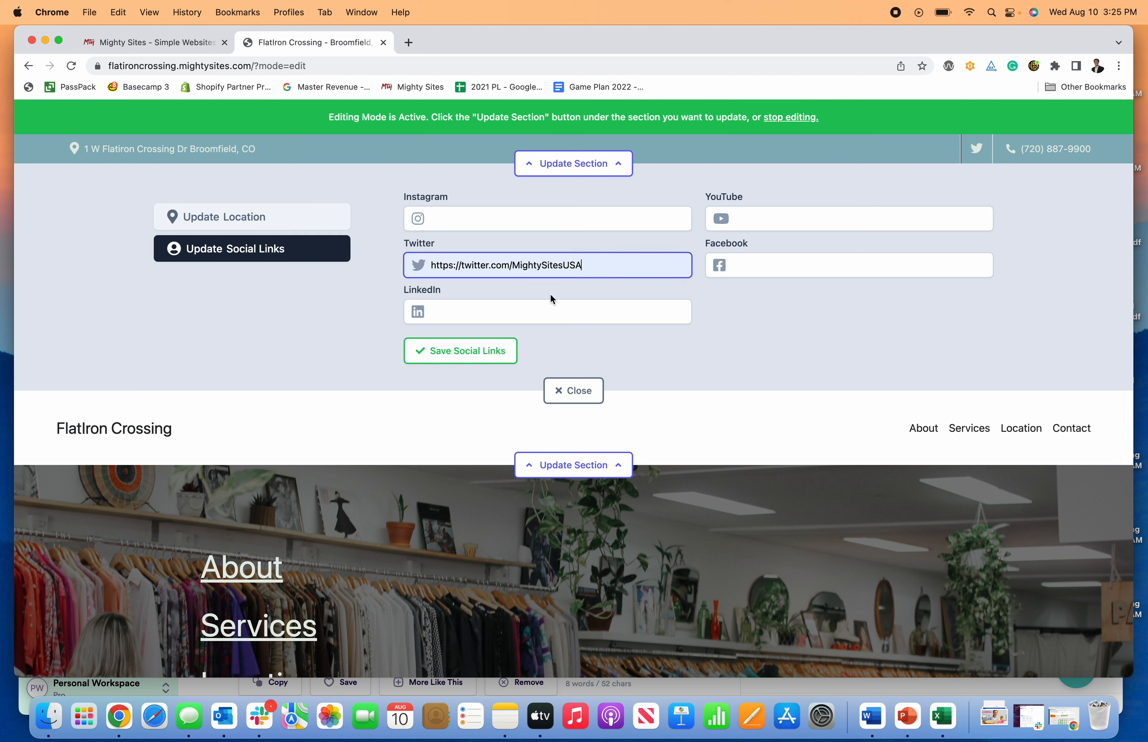
{"action": "left_click", "coordinate": [480, 351]}
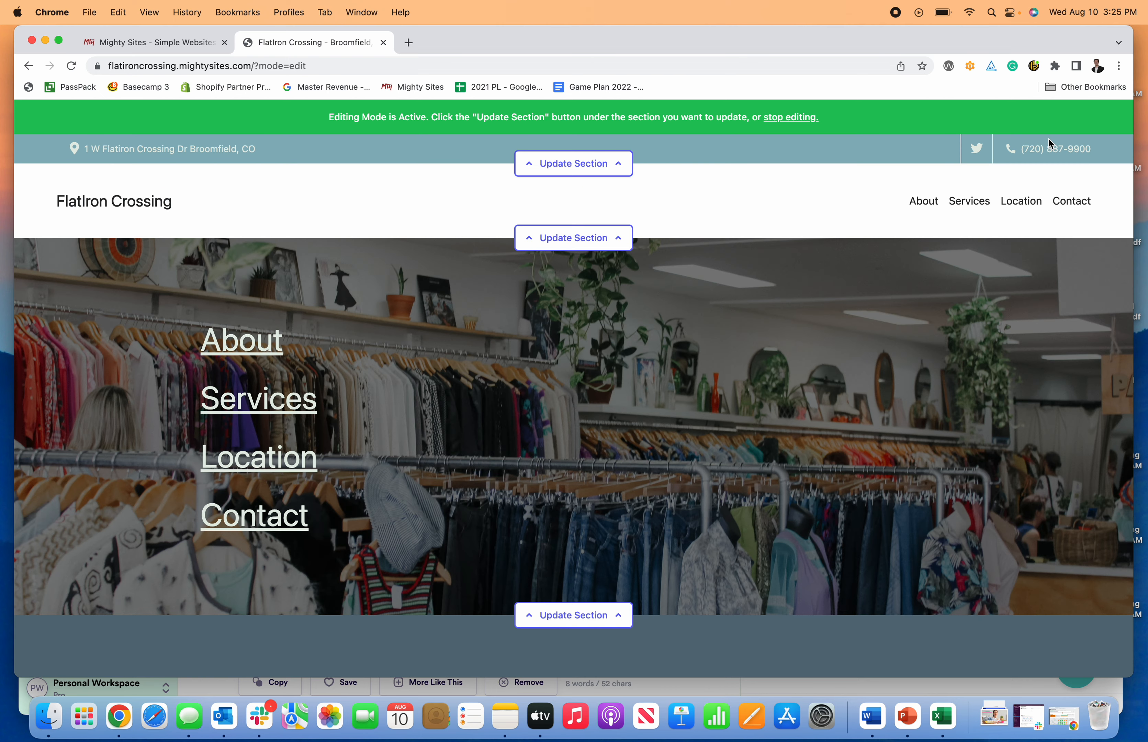
{"action": "mouse_move", "coordinate": [978, 148]}
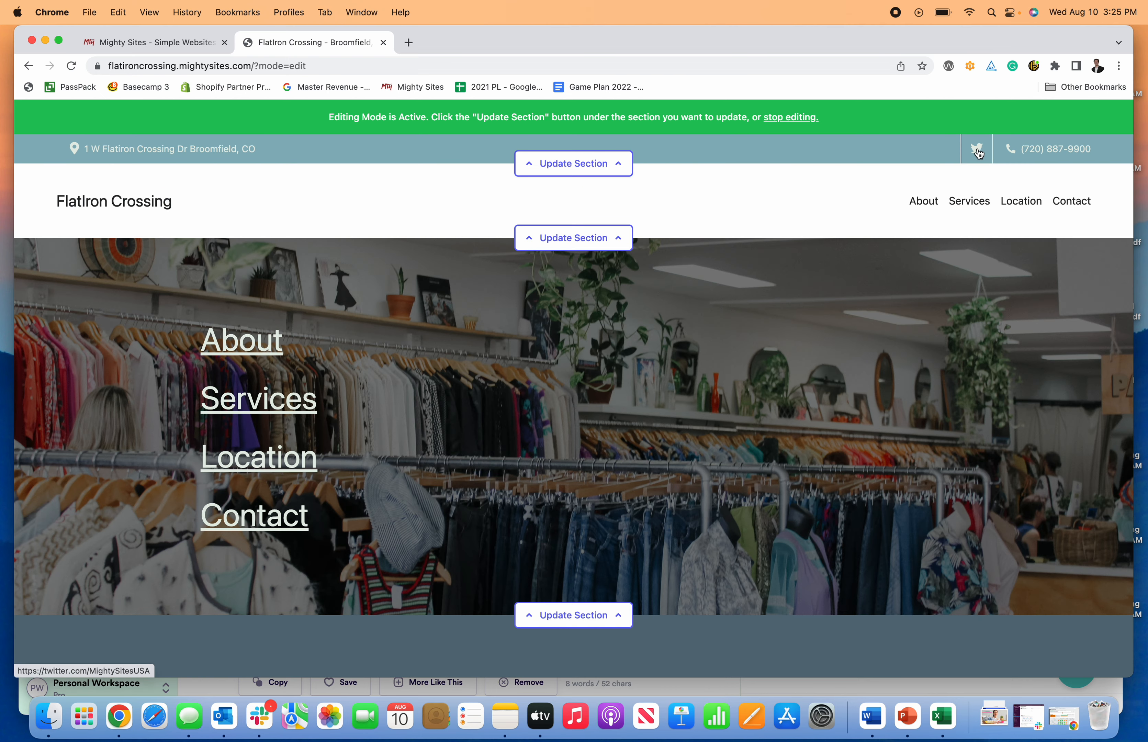
{"action": "mouse_move", "coordinate": [959, 157]}
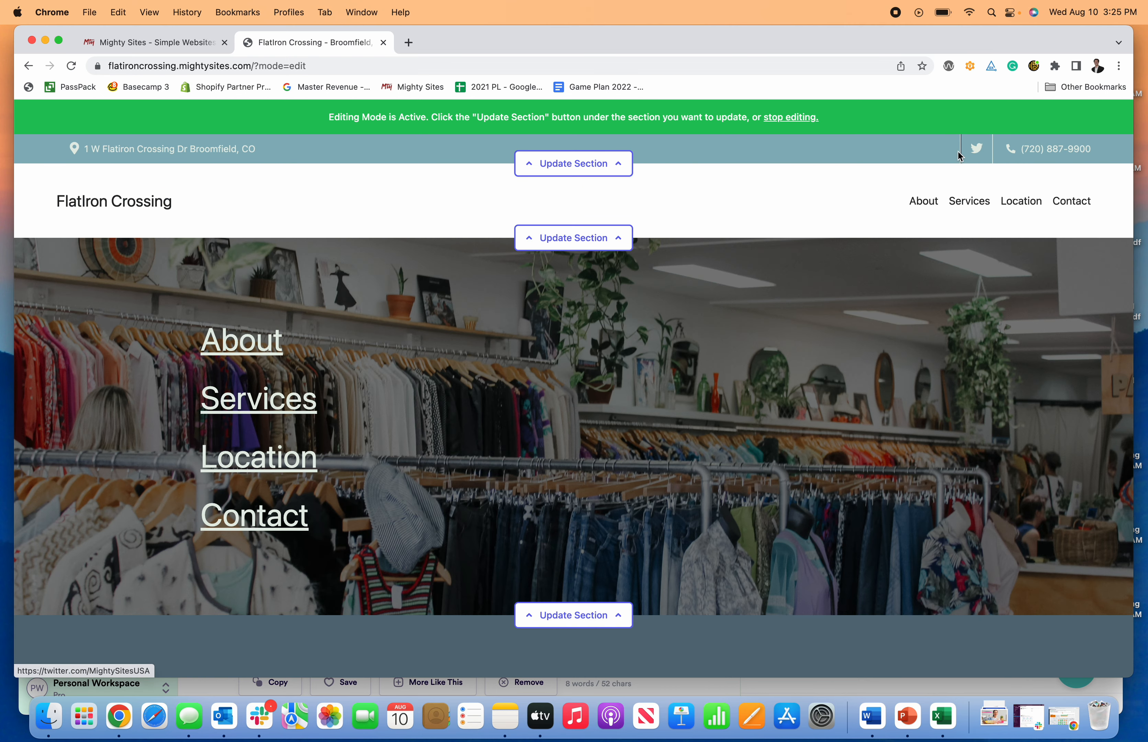
{"action": "left_click", "coordinate": [574, 163]}
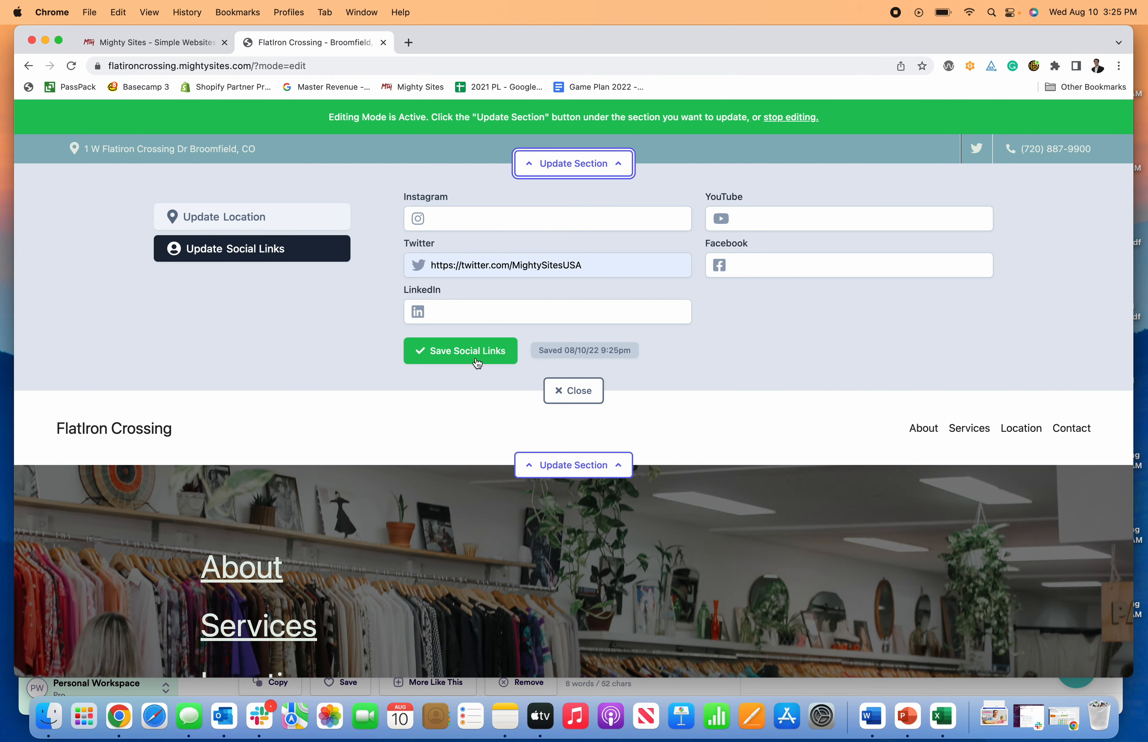
Review the header's logo, menu and location options and save the menu with About, Services, Location, Contact unchanged.
{"action": "left_click", "coordinate": [574, 391]}
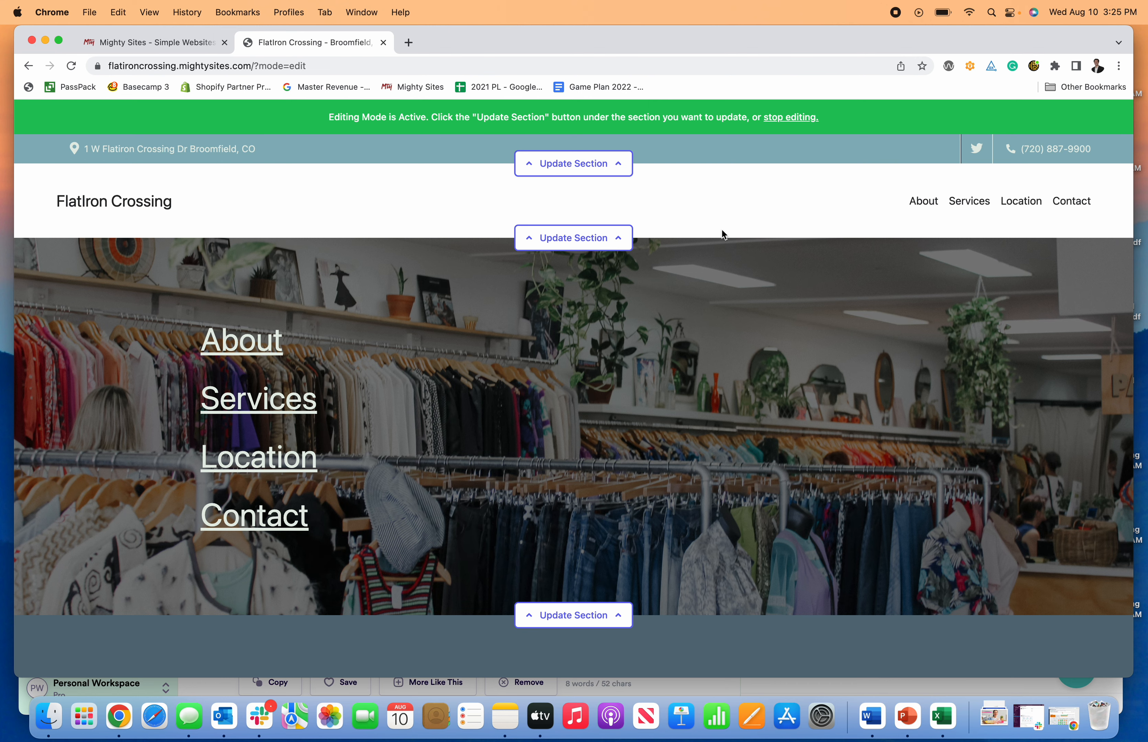
{"action": "left_click", "coordinate": [574, 238]}
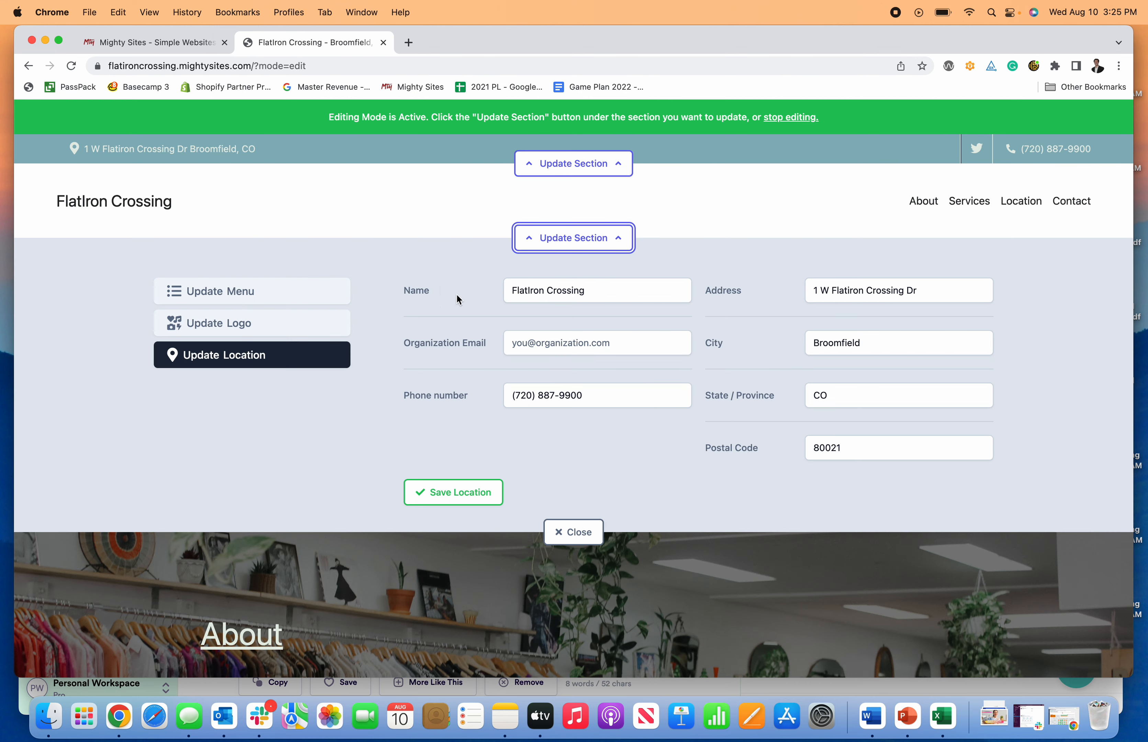
{"action": "left_click", "coordinate": [219, 323]}
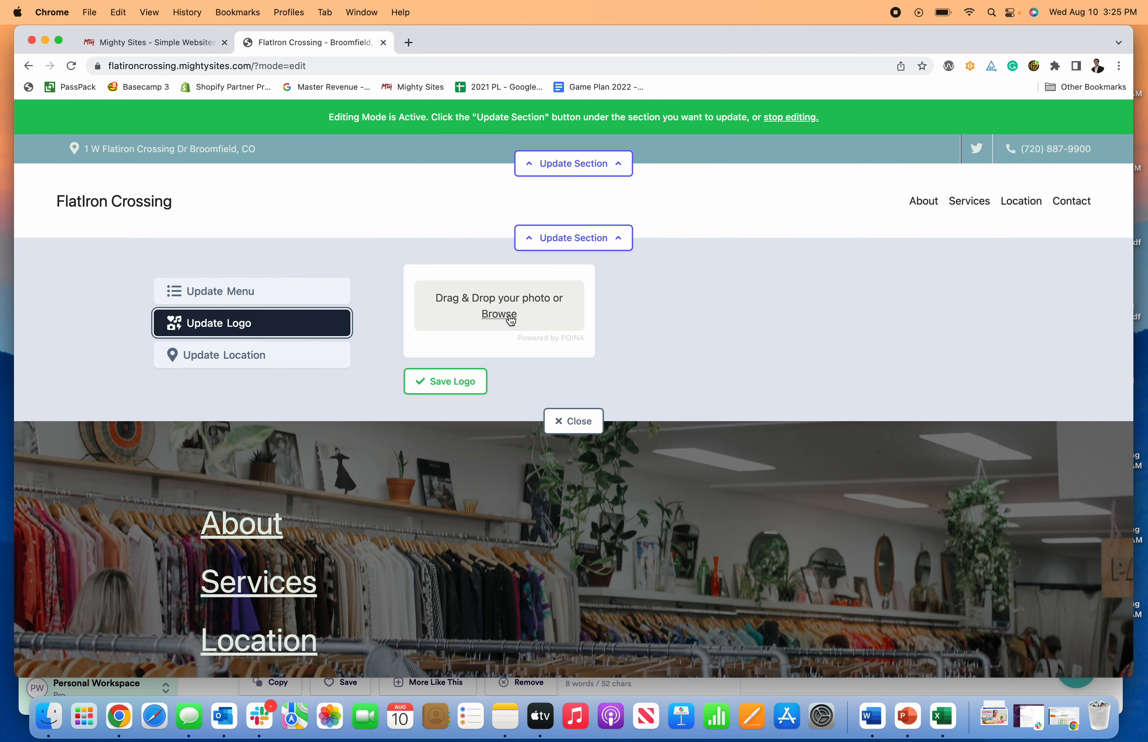
{"action": "left_click", "coordinate": [499, 314]}
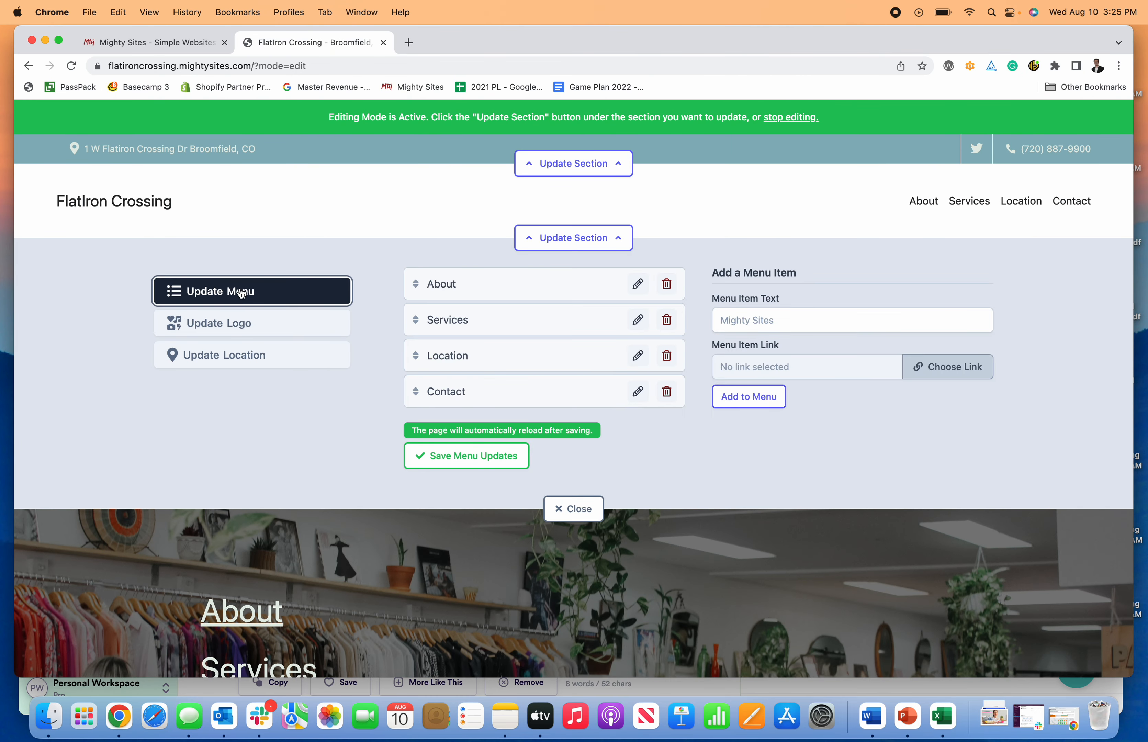
{"action": "mouse_move", "coordinate": [613, 353]}
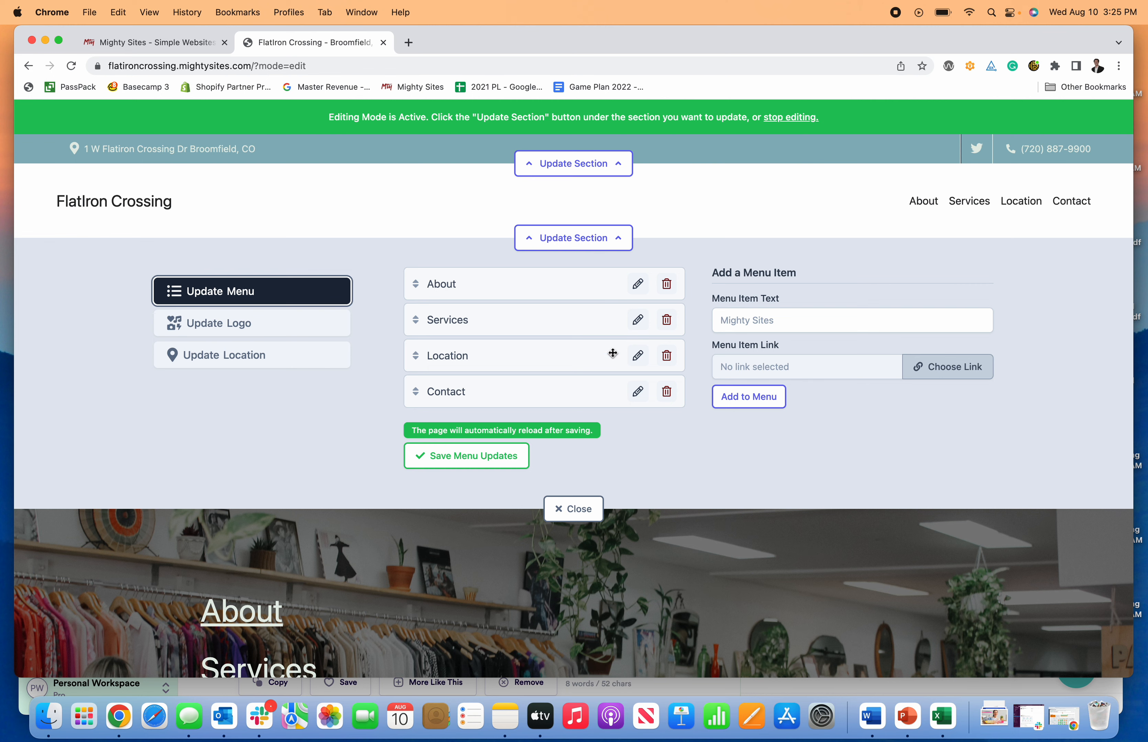
{"action": "left_click", "coordinate": [224, 356]}
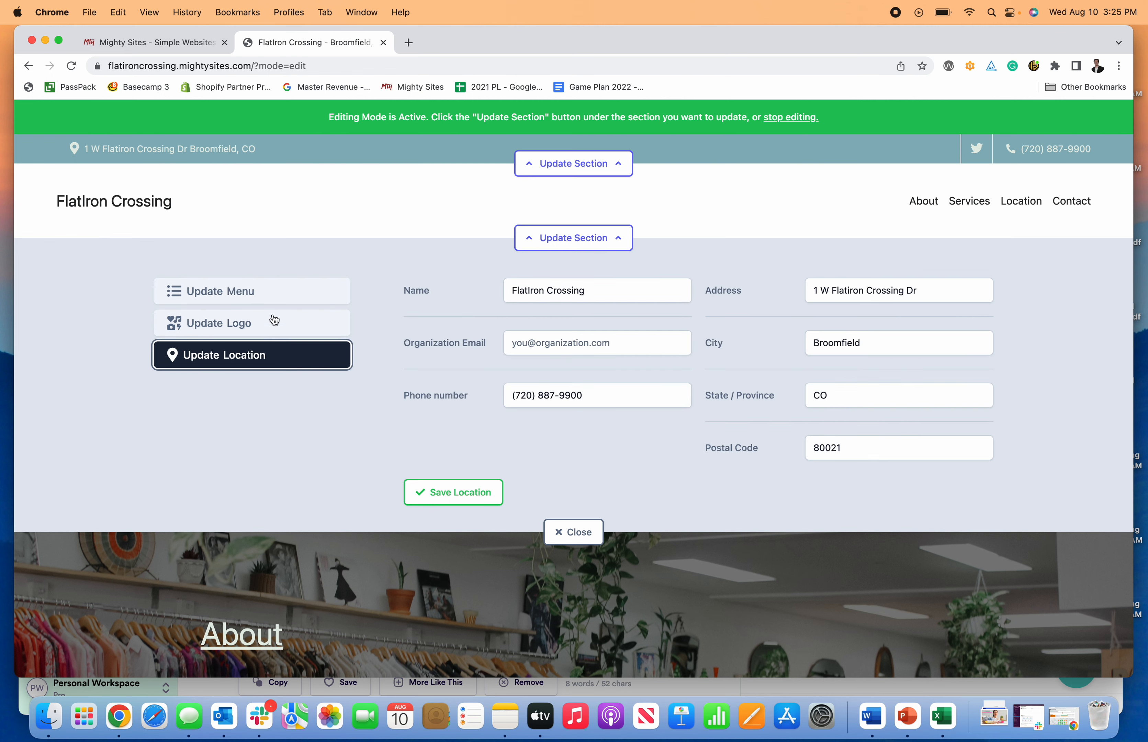
{"action": "left_click", "coordinate": [252, 291]}
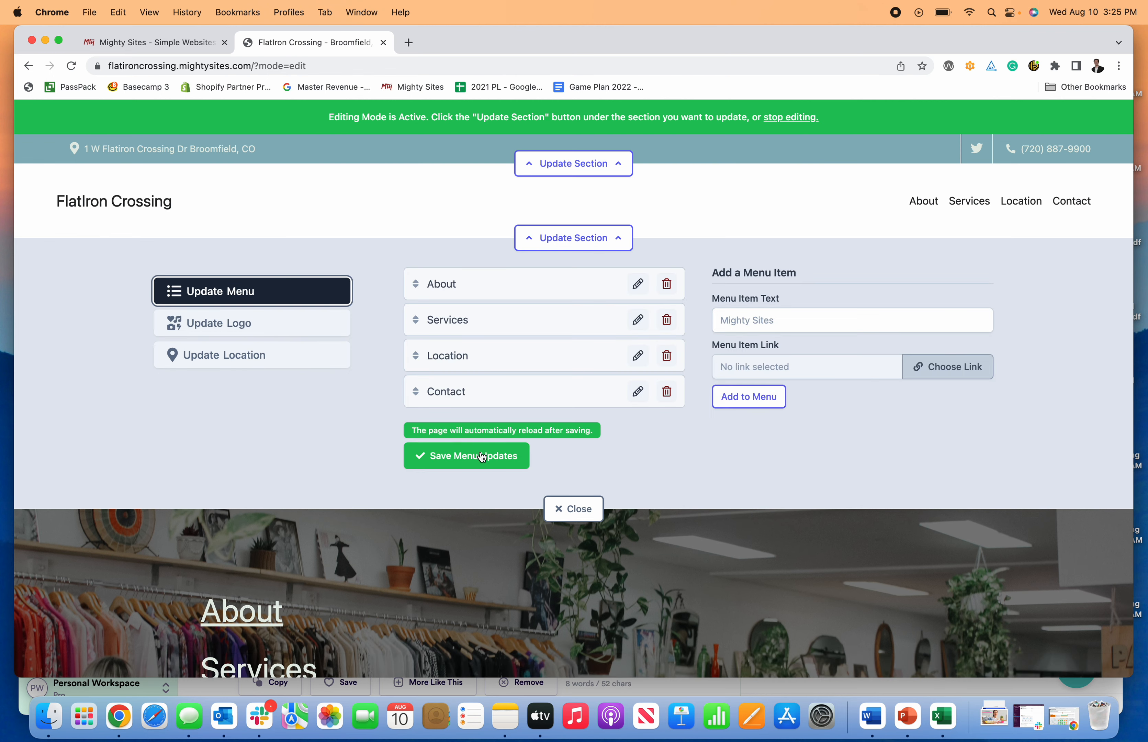
{"action": "left_click", "coordinate": [481, 456]}
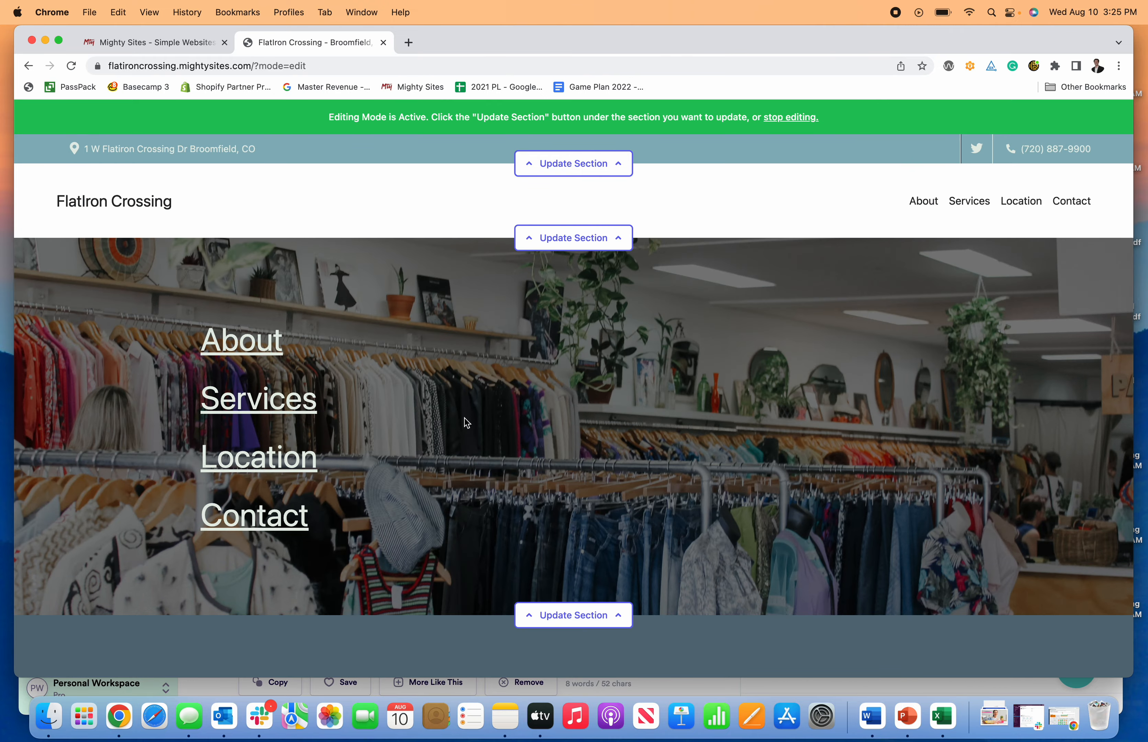
Review the storefront photo section's image options unchanged and scroll to the about text with Contact Us.
{"action": "scroll", "scroll_direction": "down", "scroll_amount": 3}
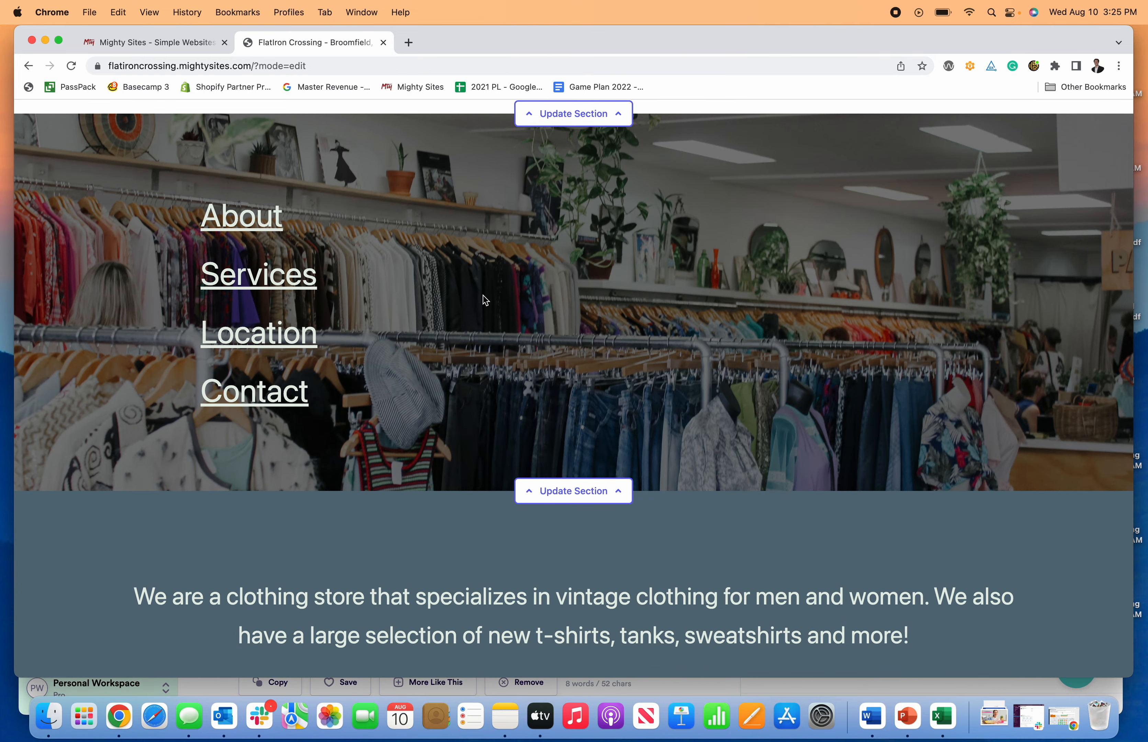
{"action": "left_click", "coordinate": [573, 113]}
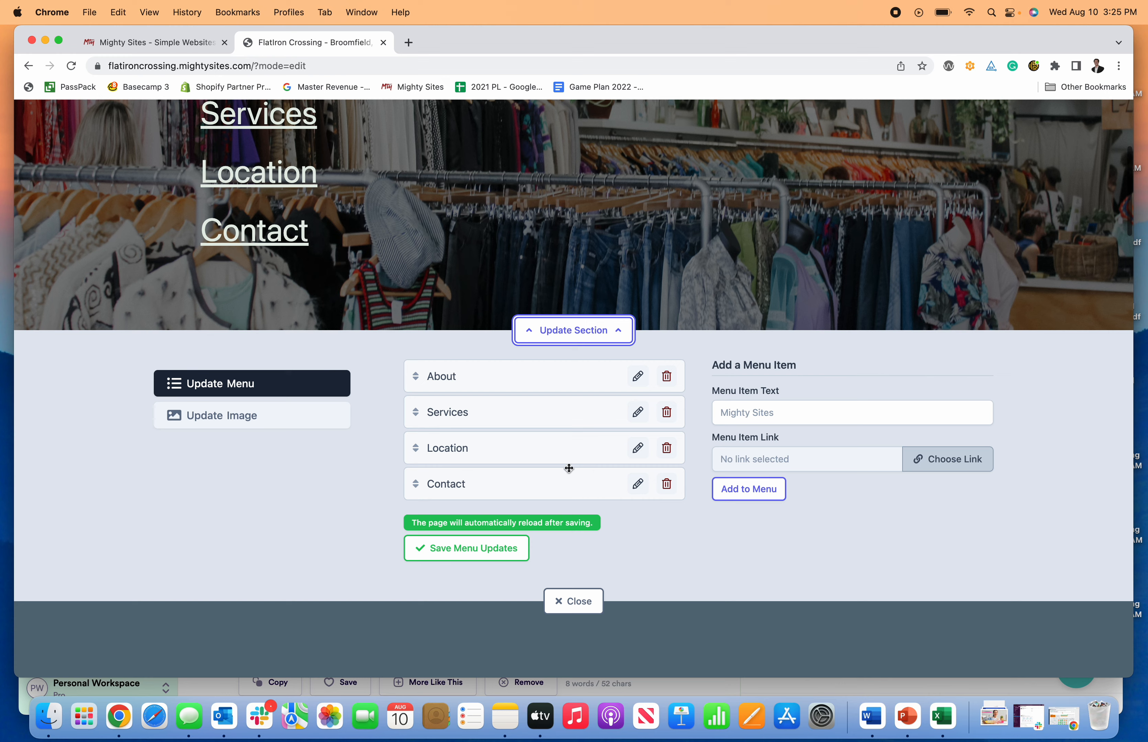
{"action": "left_click", "coordinate": [252, 415]}
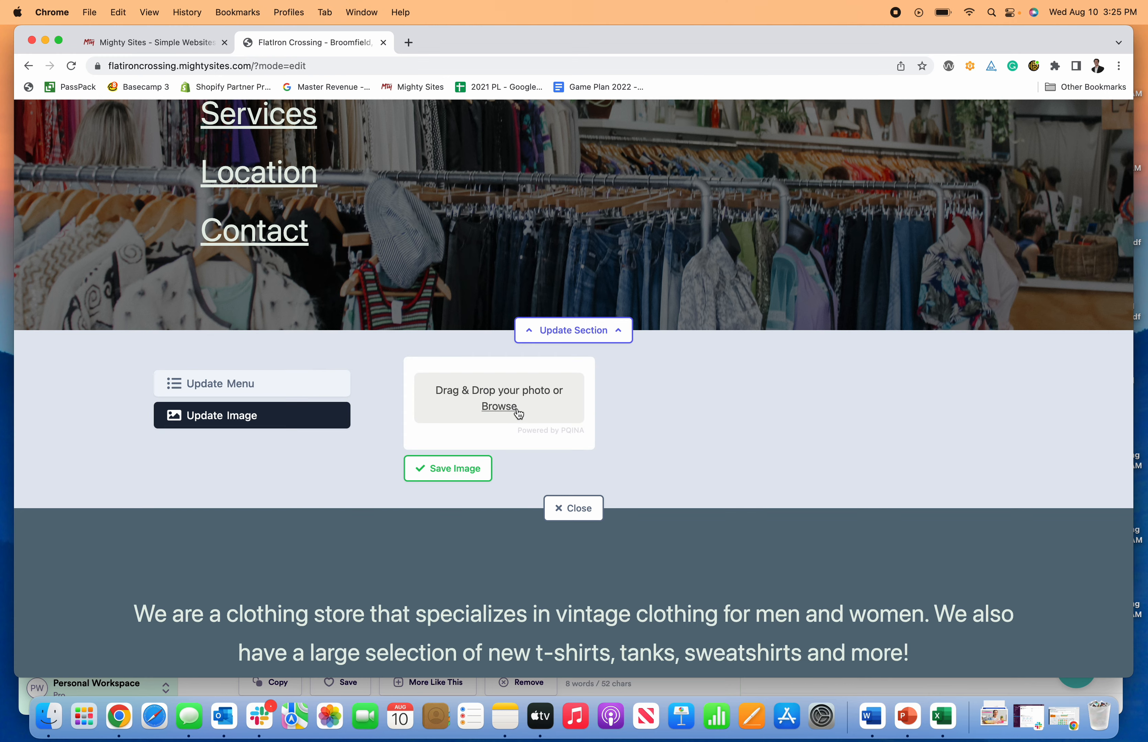
{"action": "mouse_move", "coordinate": [512, 450]}
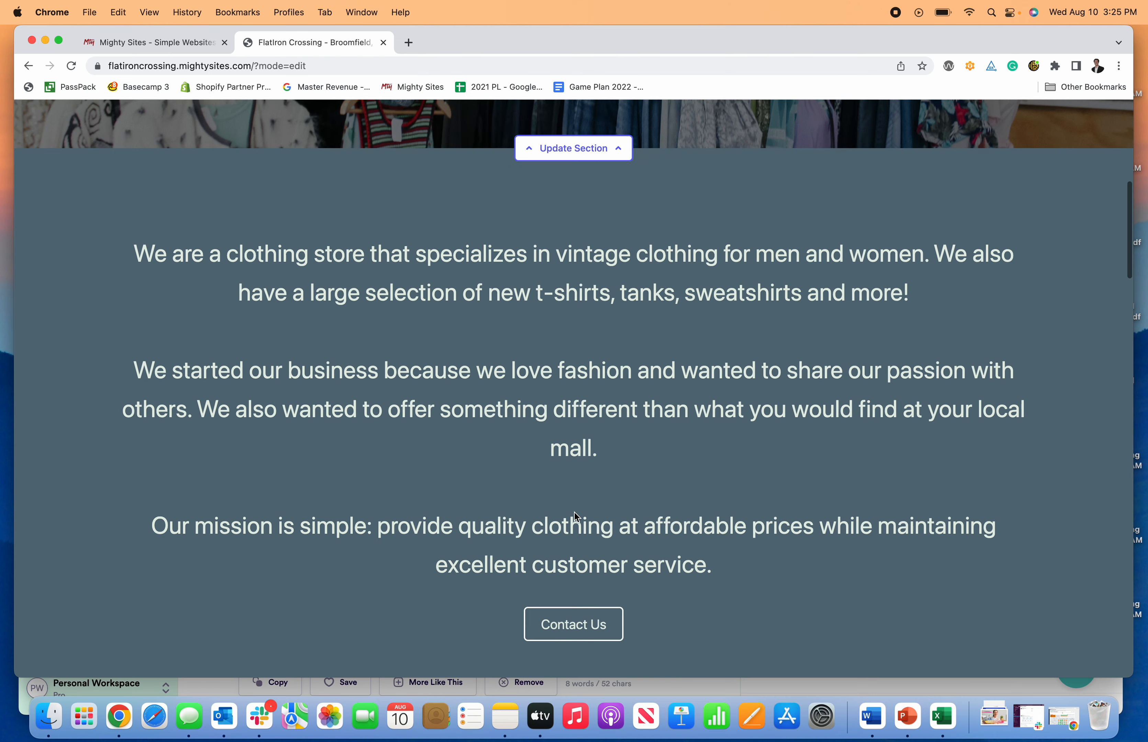
{"action": "scroll", "scroll_direction": "down", "scroll_amount": 3}
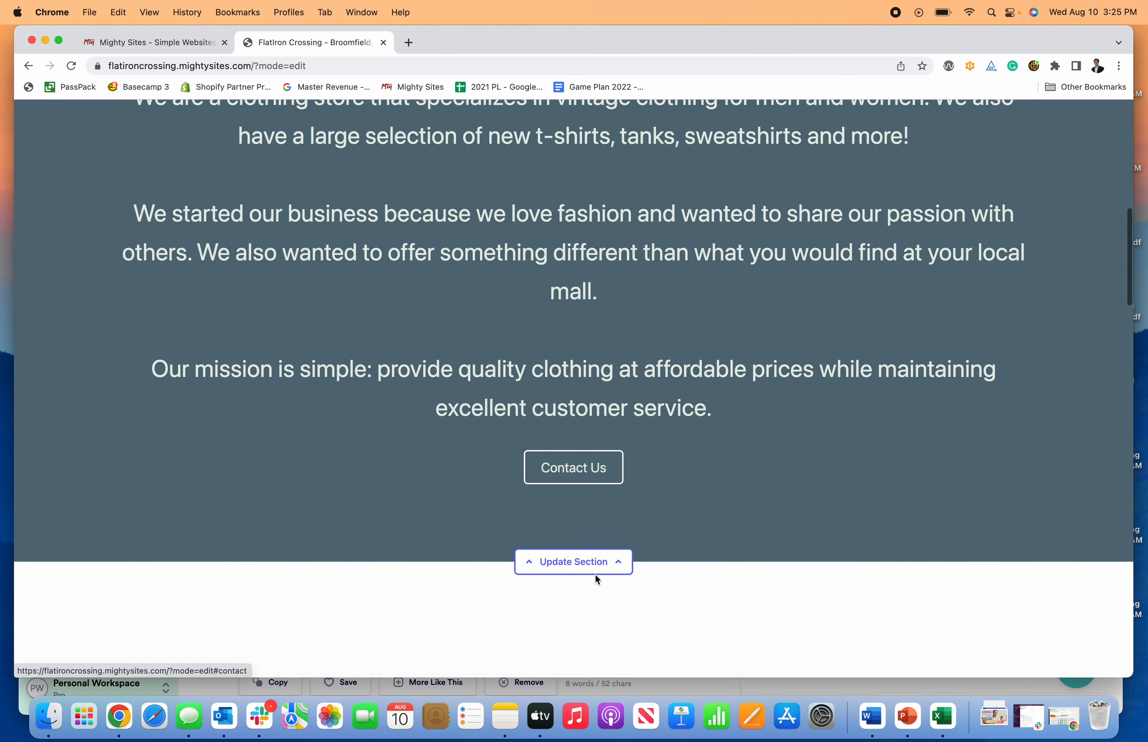
Edit the about section, leaving its copy unchanged, and link its button to Click to Call.
{"action": "left_click", "coordinate": [574, 562]}
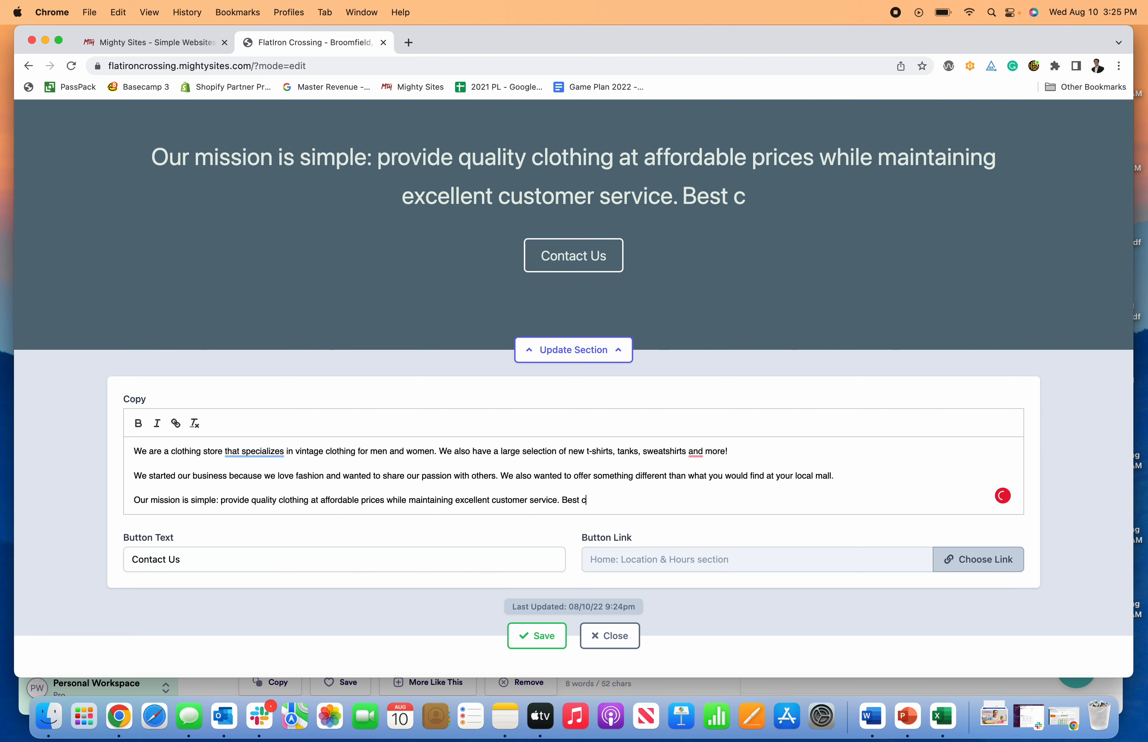
{"action": "type", "text": "lothing store in to"}
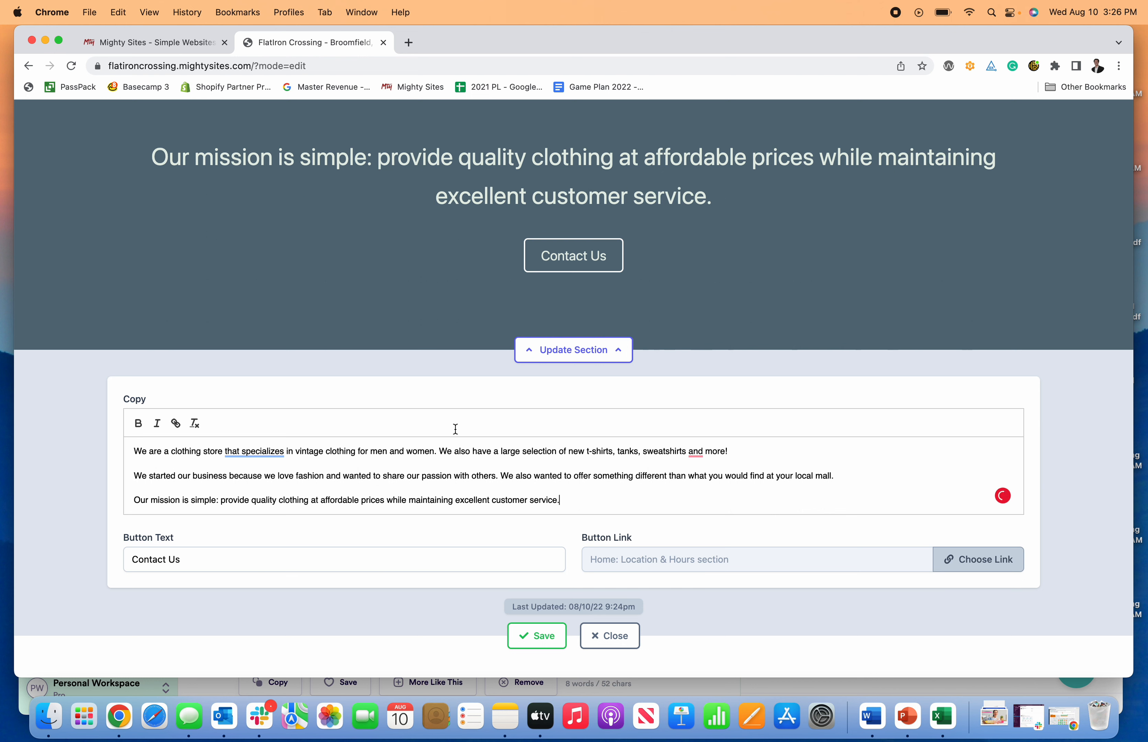
{"action": "mouse_move", "coordinate": [708, 554]}
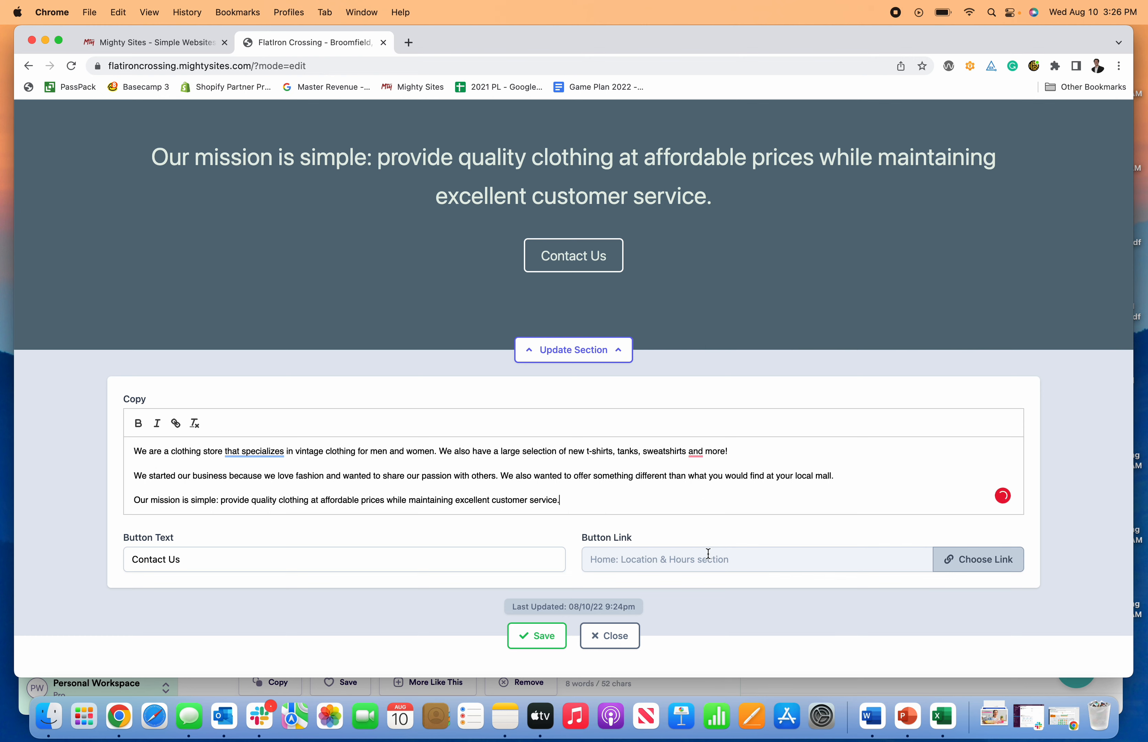
{"action": "left_click", "coordinate": [979, 560]}
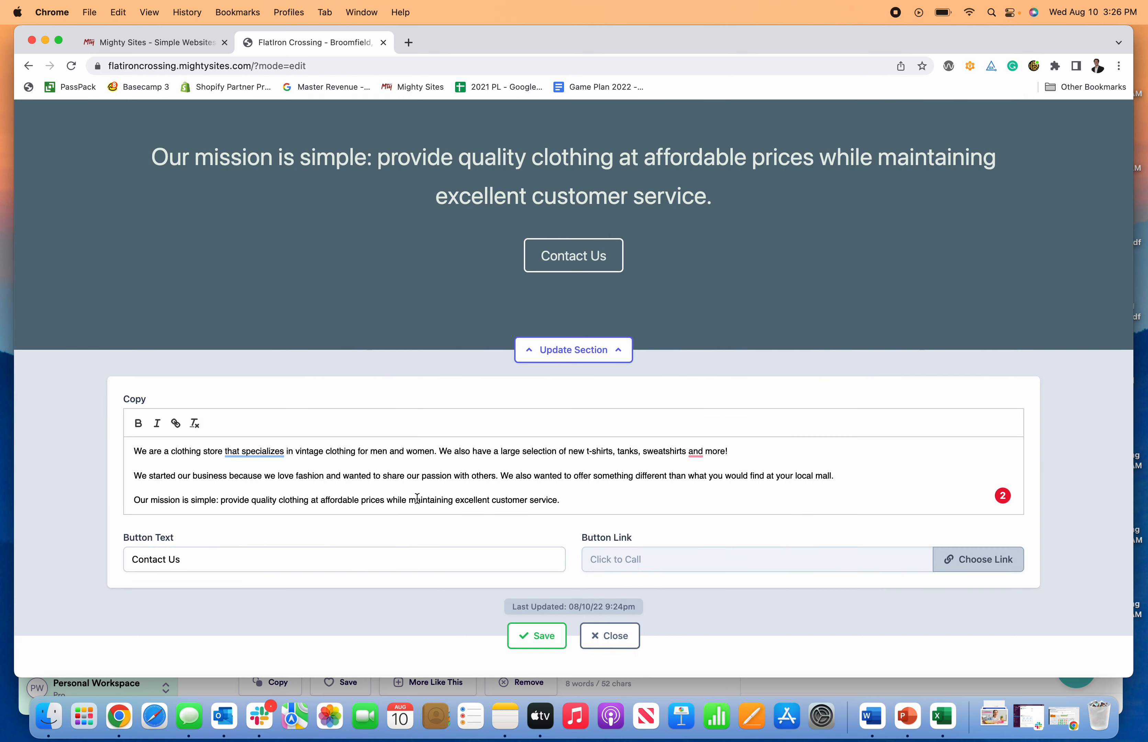
{"action": "mouse_move", "coordinate": [247, 559]}
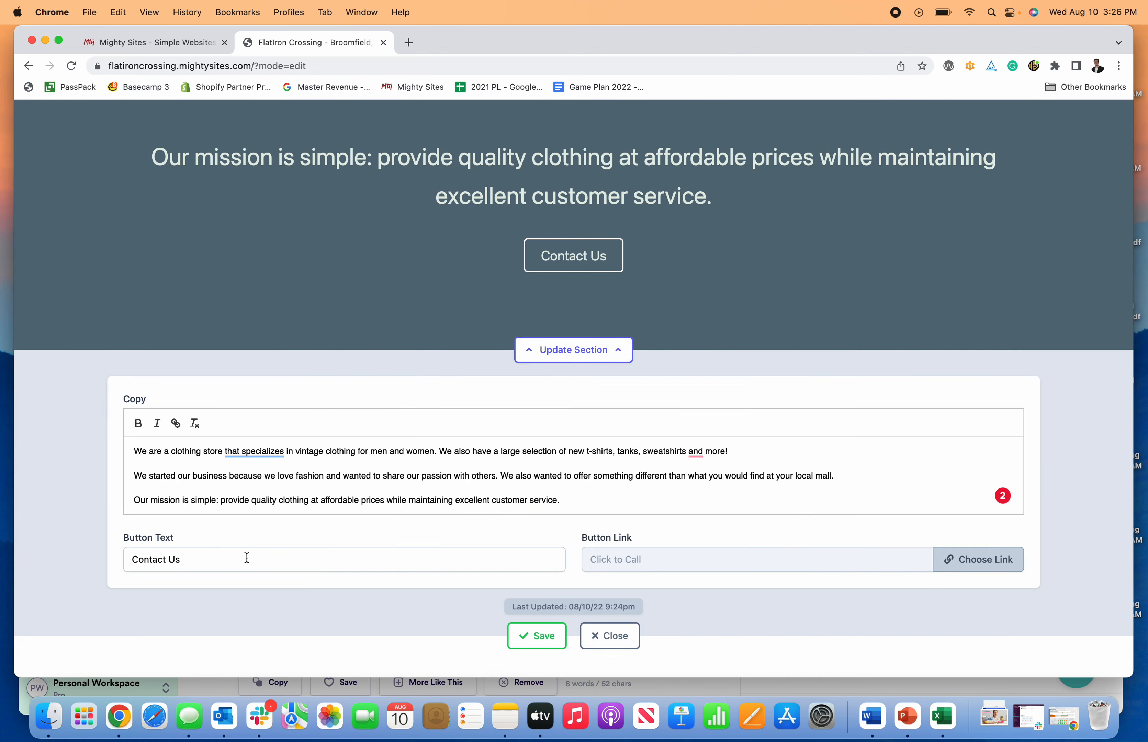
Link the about button to the Directions Link and set its text to Get Directions.
{"action": "type", "text": "Call Us"}
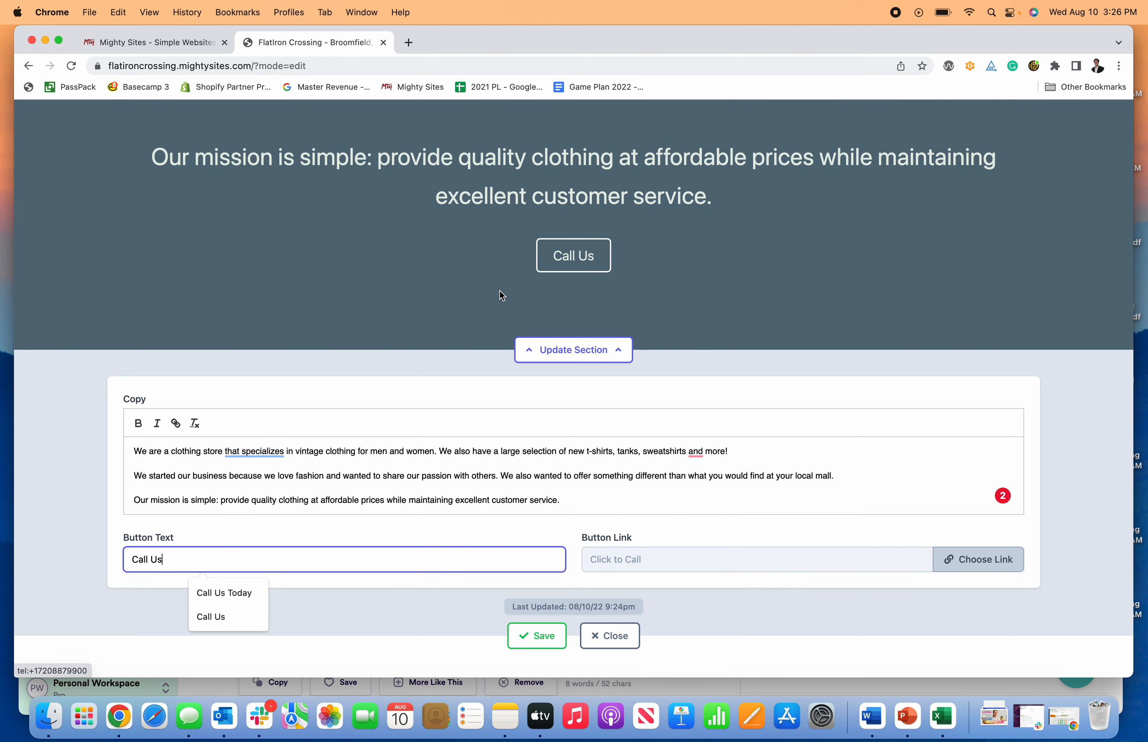
{"action": "left_click", "coordinate": [979, 559]}
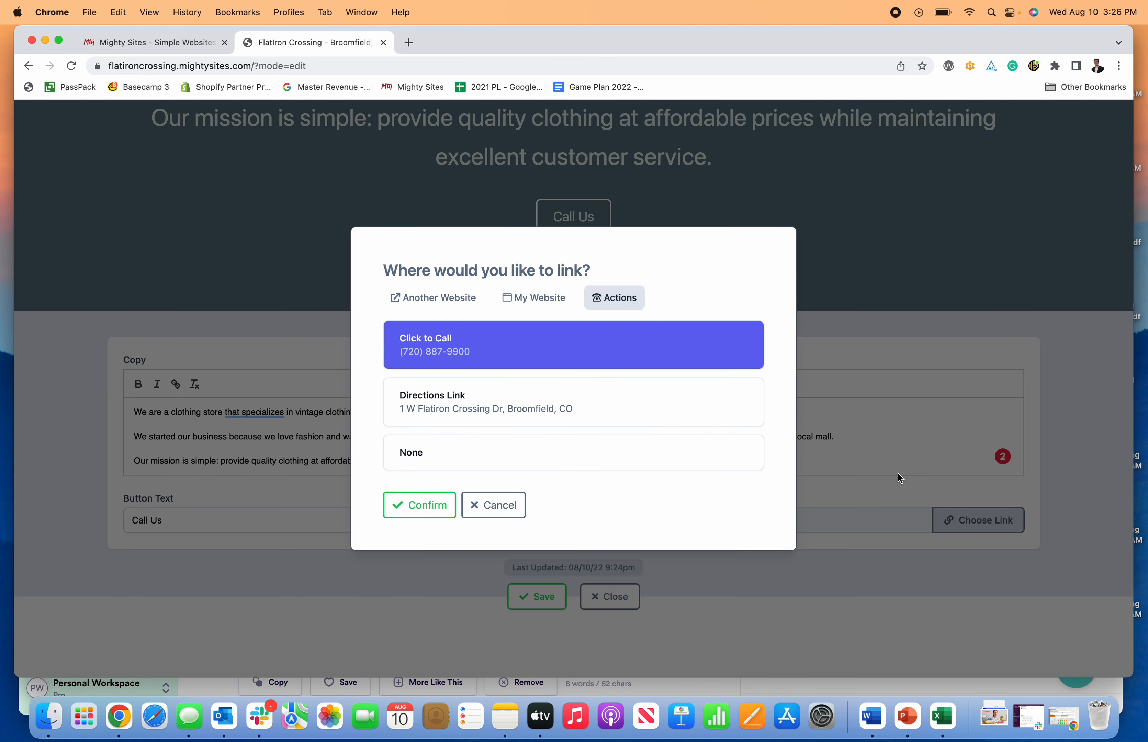
{"action": "left_click", "coordinate": [540, 408]}
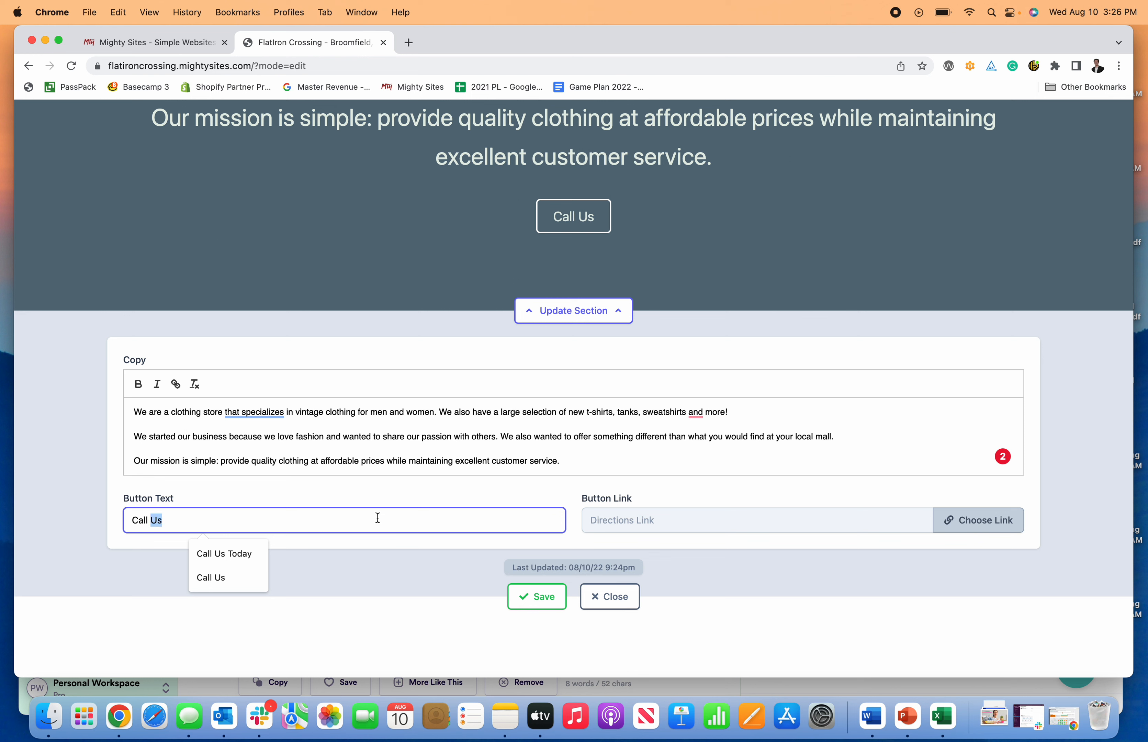
{"action": "type", "text": "Shop In-Store Today"}
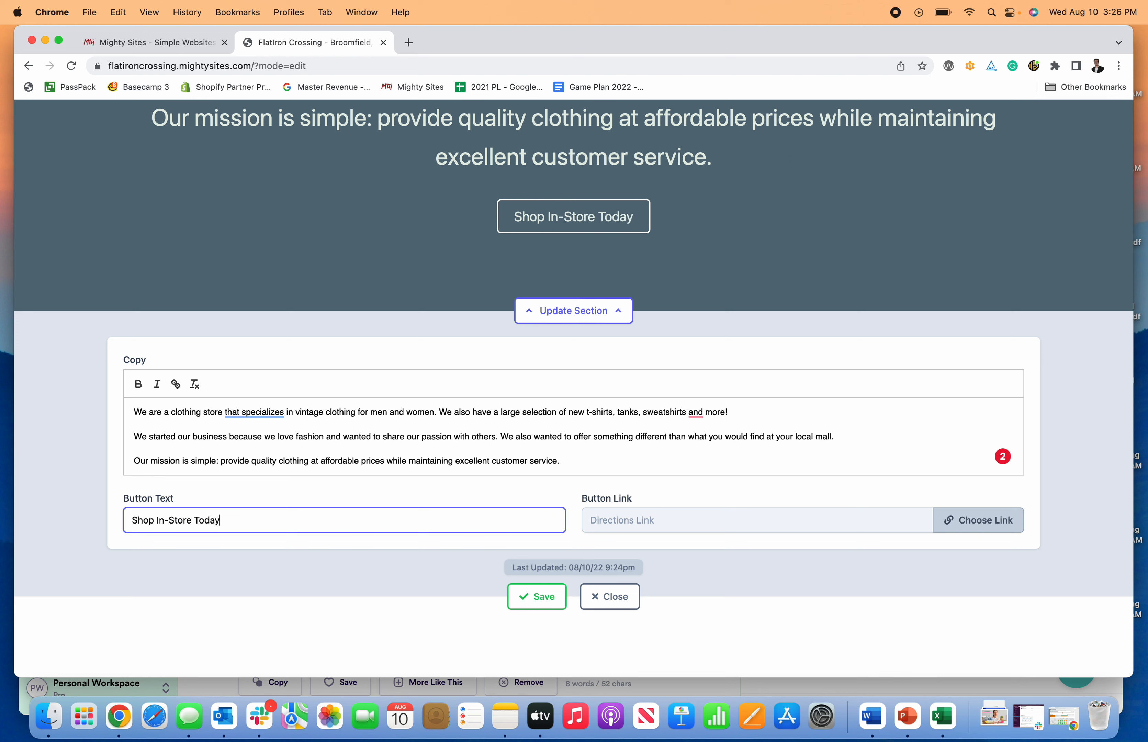
{"action": "type", "text": "Get D"}
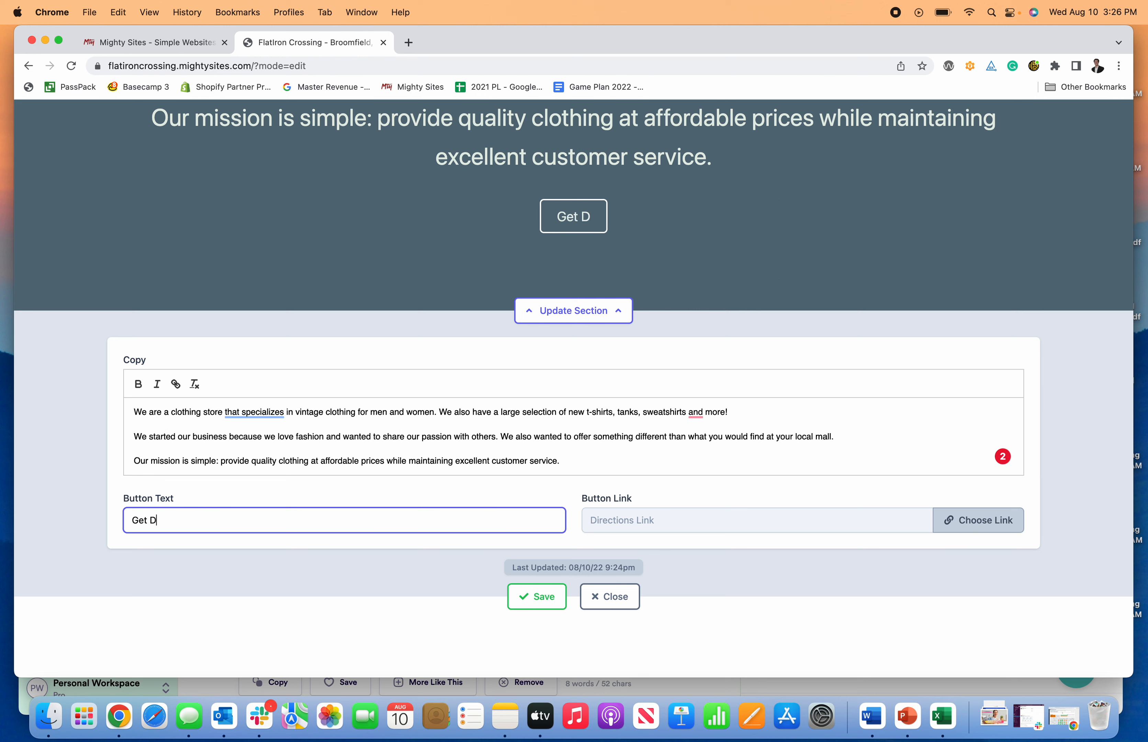
{"action": "type", "text": "irections"}
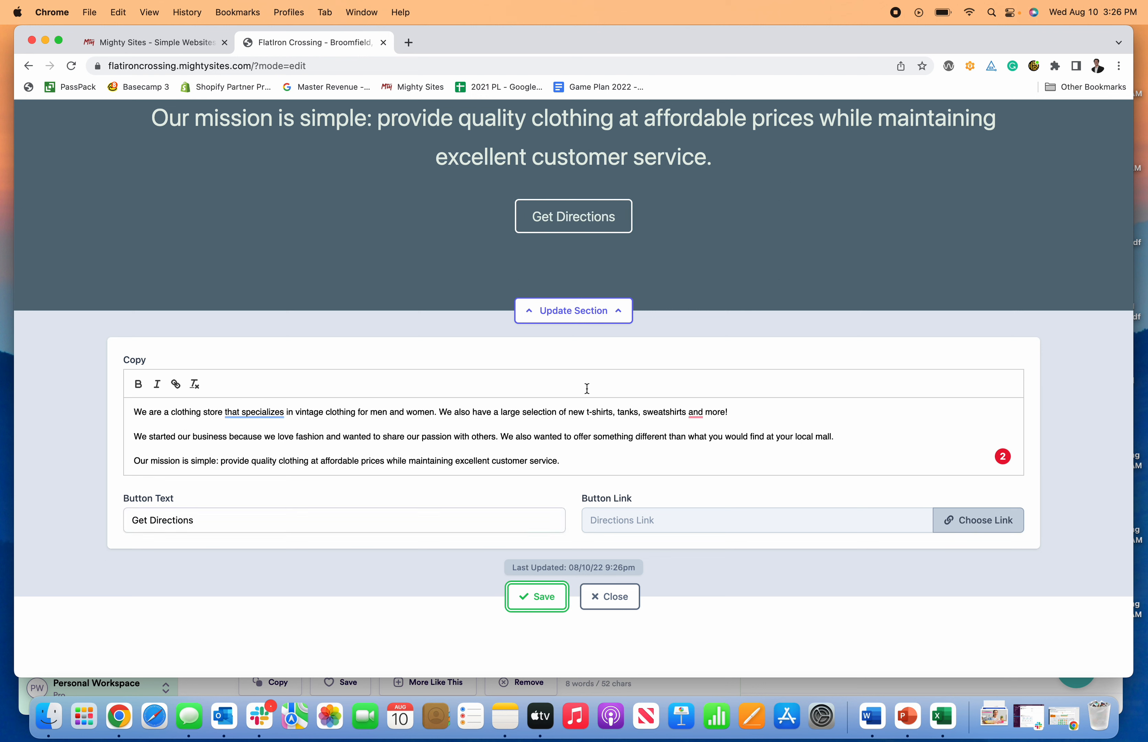
{"action": "mouse_move", "coordinate": [648, 567]}
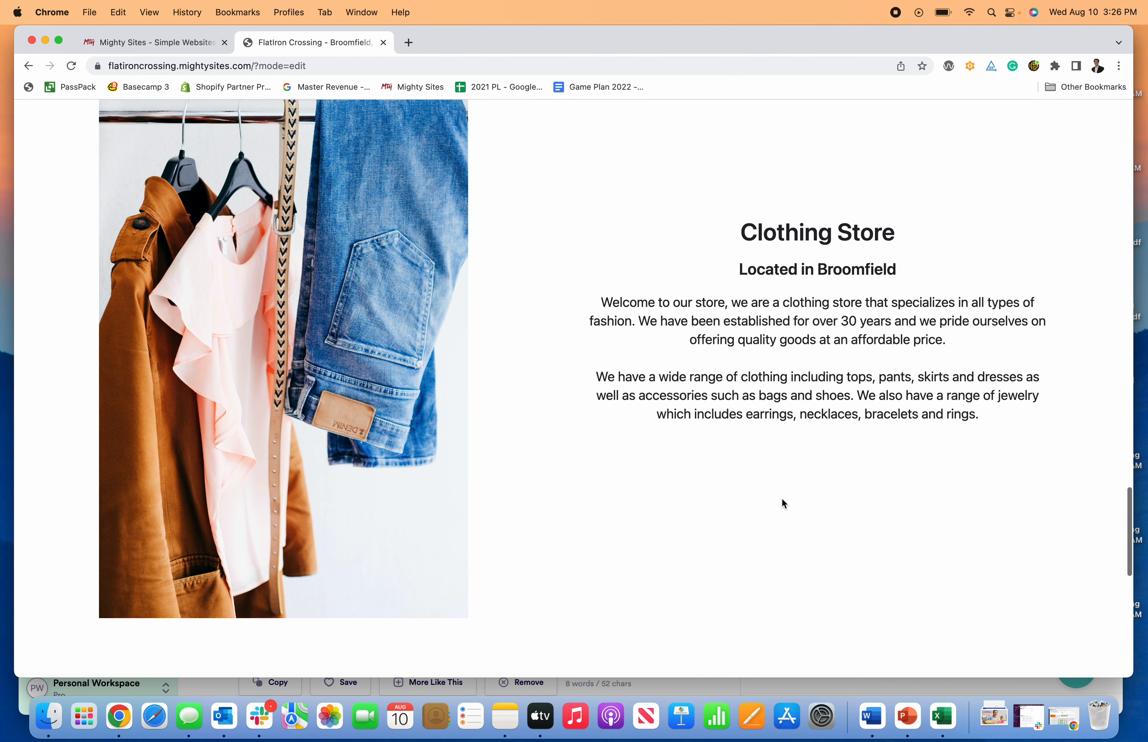
Scroll the live site down through the address, opening hours with Get Directions, and contact footer.
{"action": "scroll", "scroll_direction": "down", "scroll_amount": 3}
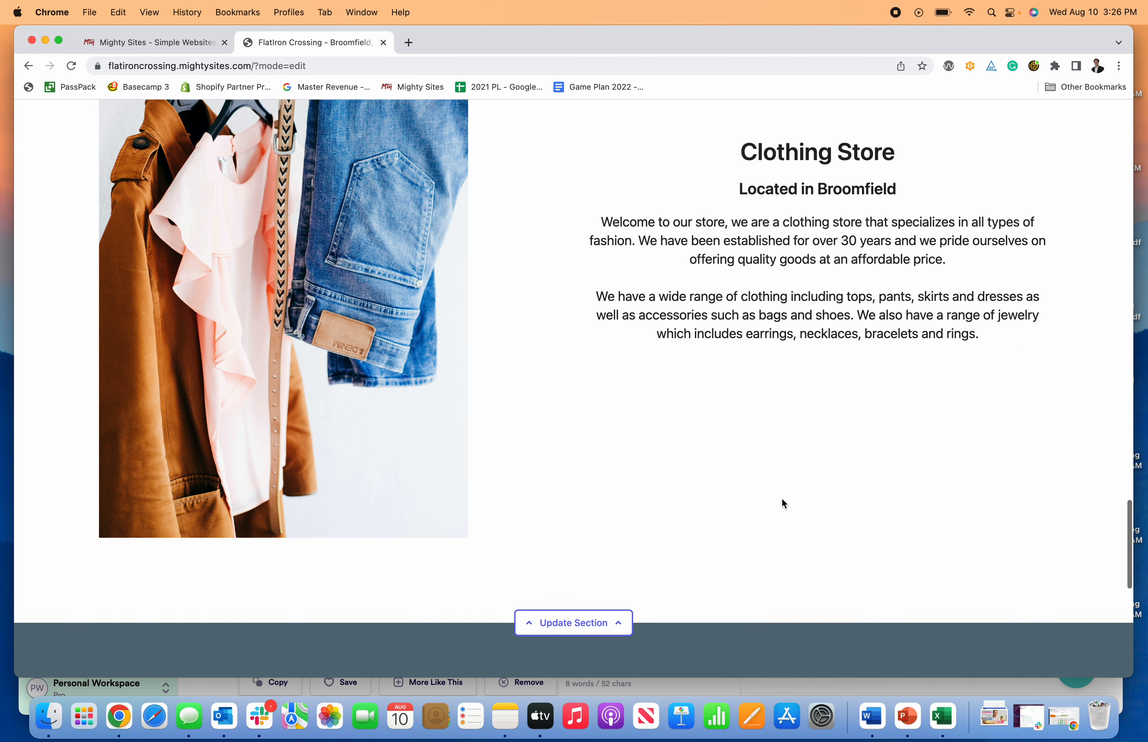
{"action": "scroll", "scroll_direction": "down", "scroll_amount": 3}
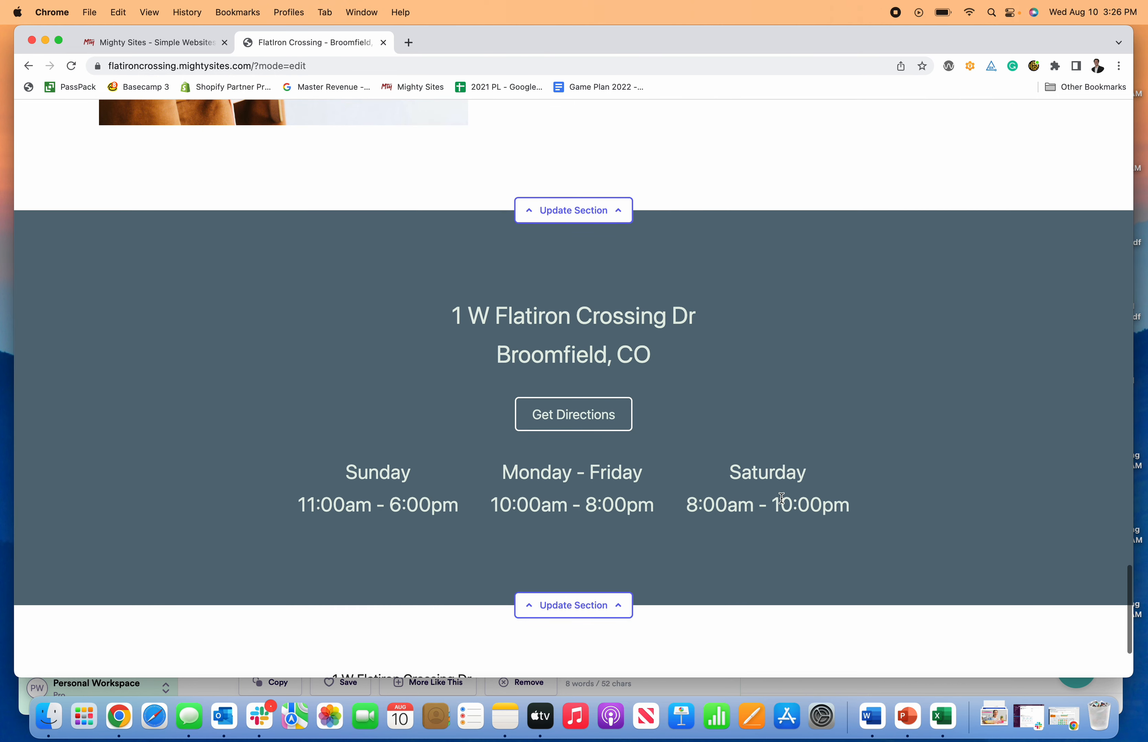
{"action": "scroll", "scroll_direction": "down", "scroll_amount": 3}
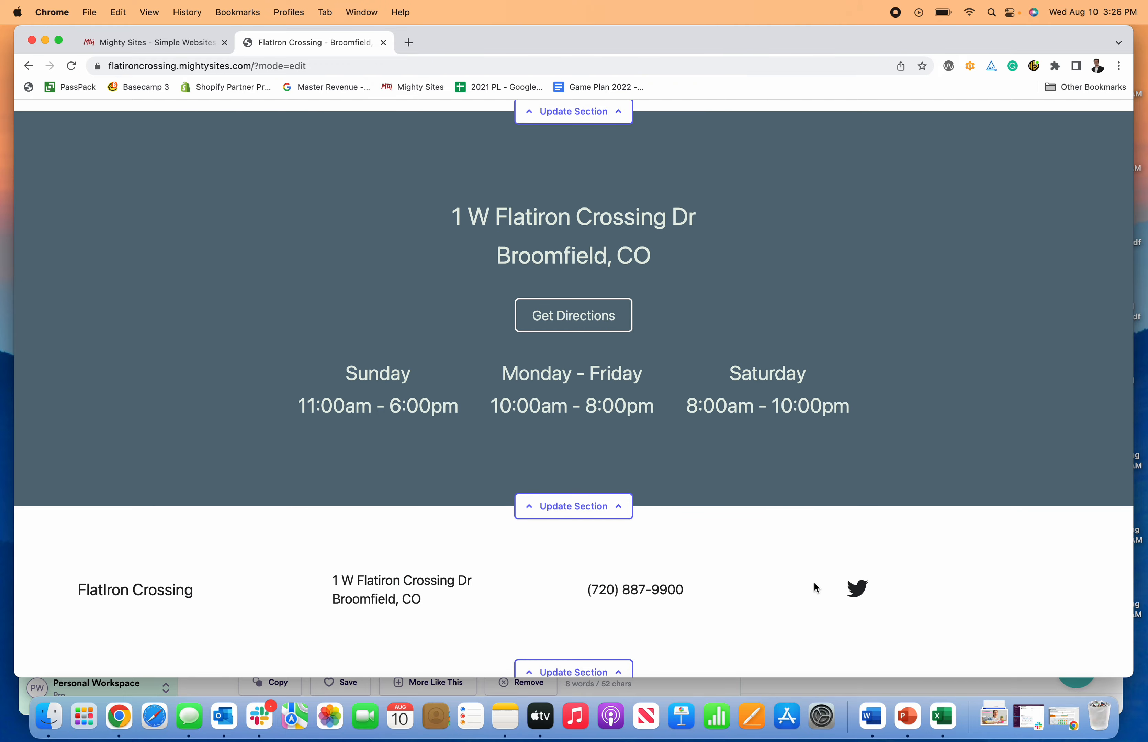
{"action": "mouse_move", "coordinate": [587, 345]}
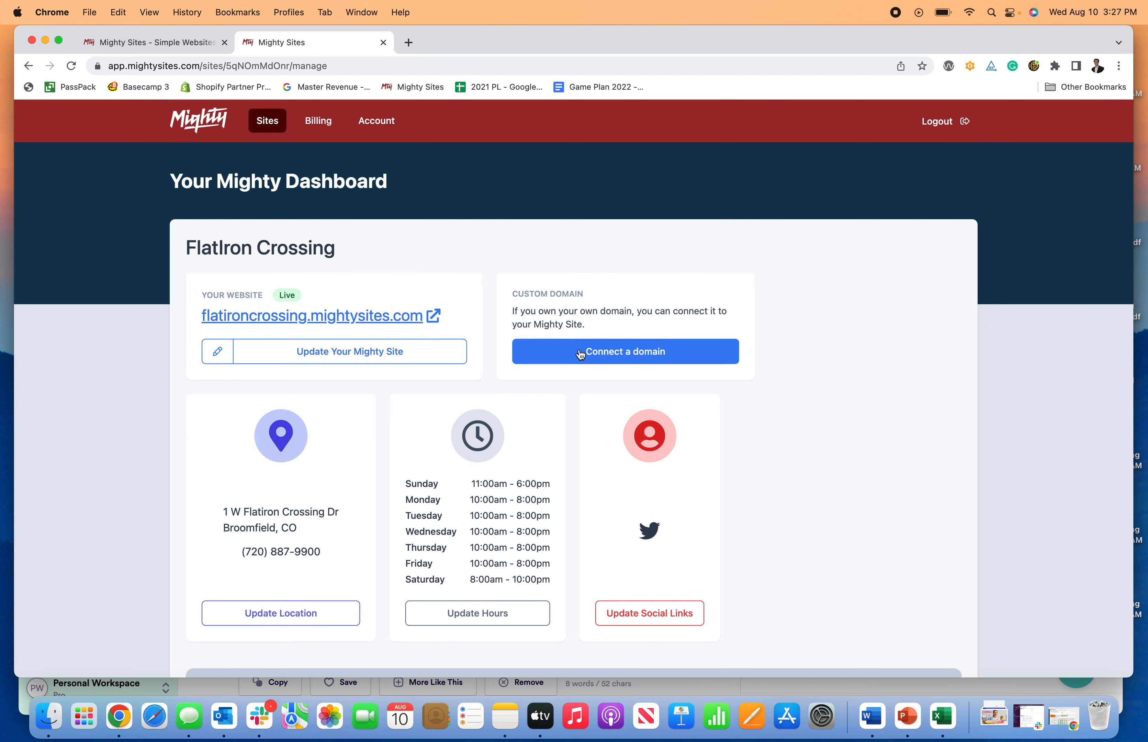
Start connecting a custom domain from the Flatiron Crossing dashboard.
{"action": "left_click", "coordinate": [626, 352]}
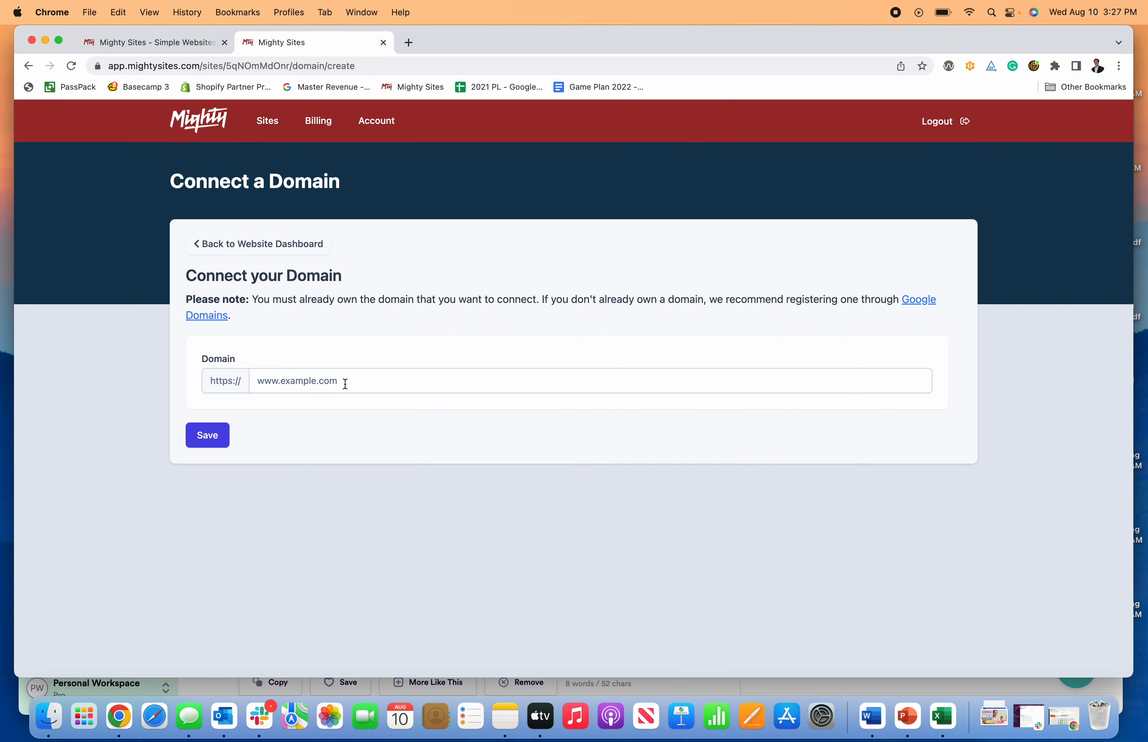
{"action": "mouse_move", "coordinate": [350, 384]}
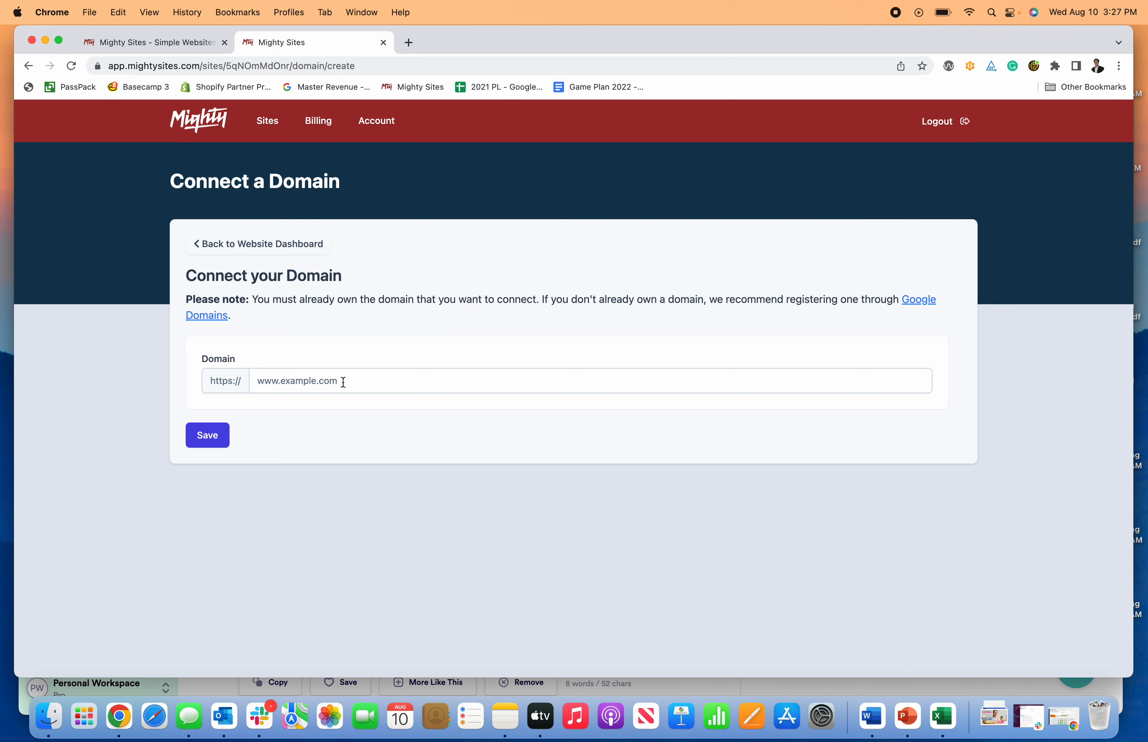
{"action": "mouse_move", "coordinate": [426, 385]}
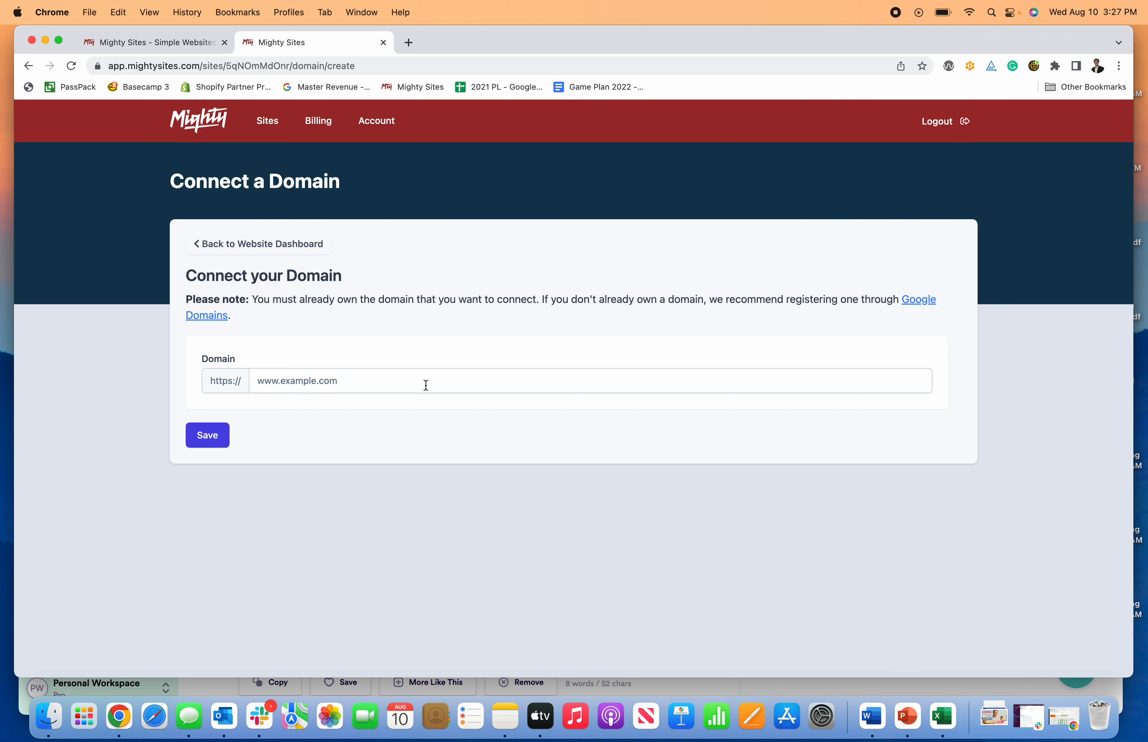
{"action": "mouse_move", "coordinate": [594, 405]}
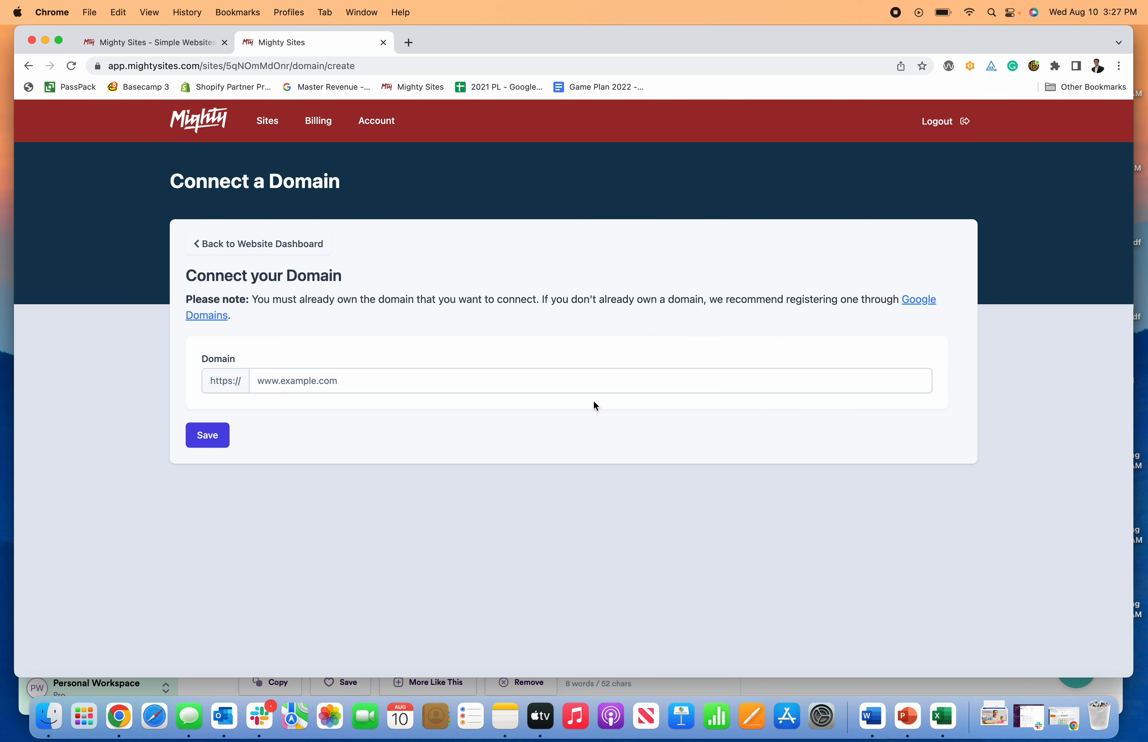
{"action": "mouse_move", "coordinate": [221, 255]}
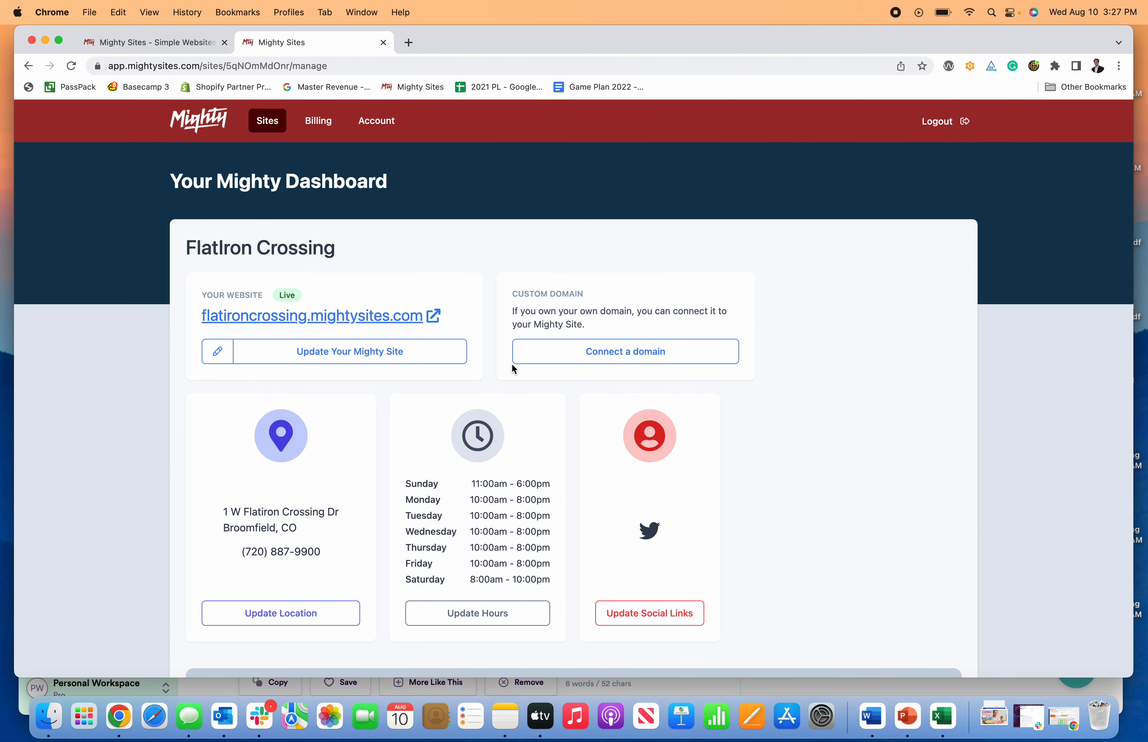
{"action": "mouse_move", "coordinate": [492, 398]}
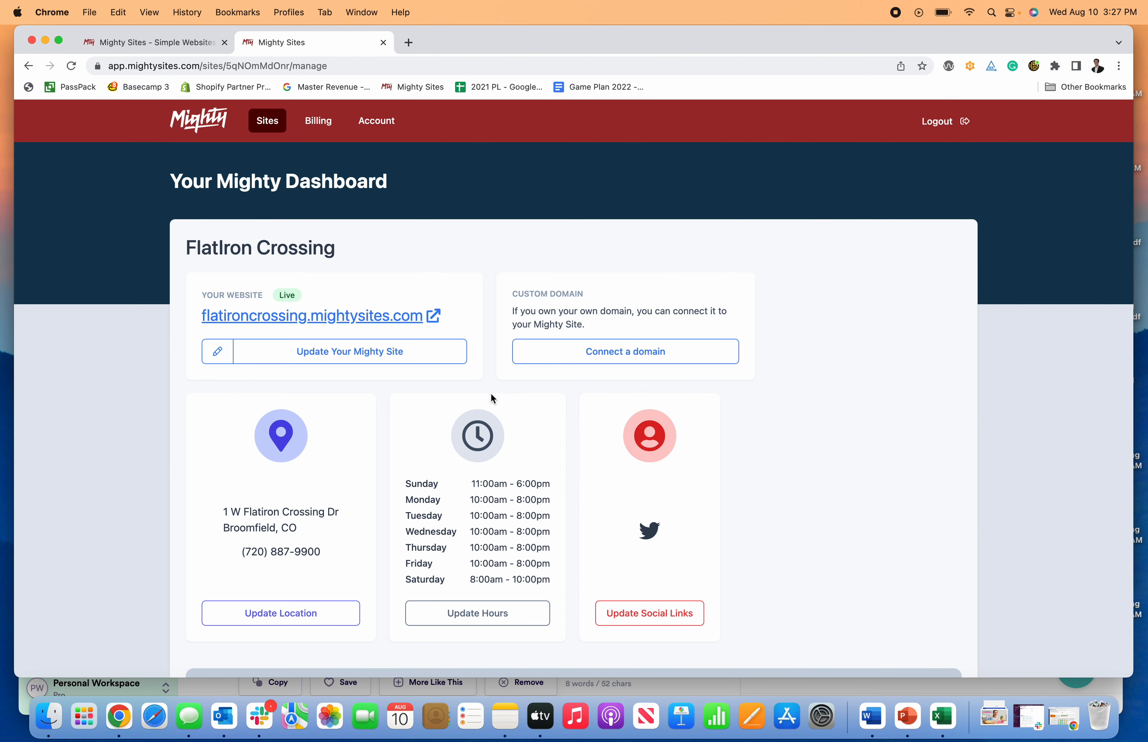
{"action": "mouse_move", "coordinate": [489, 415]}
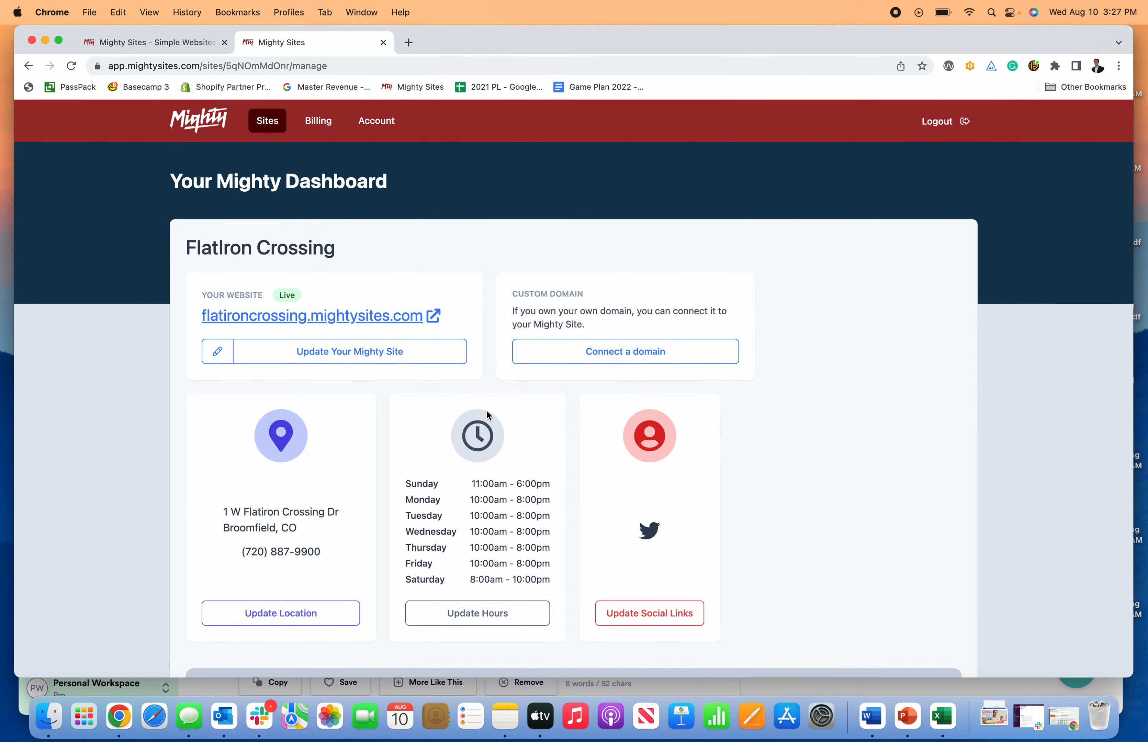
{"action": "mouse_move", "coordinate": [485, 411]}
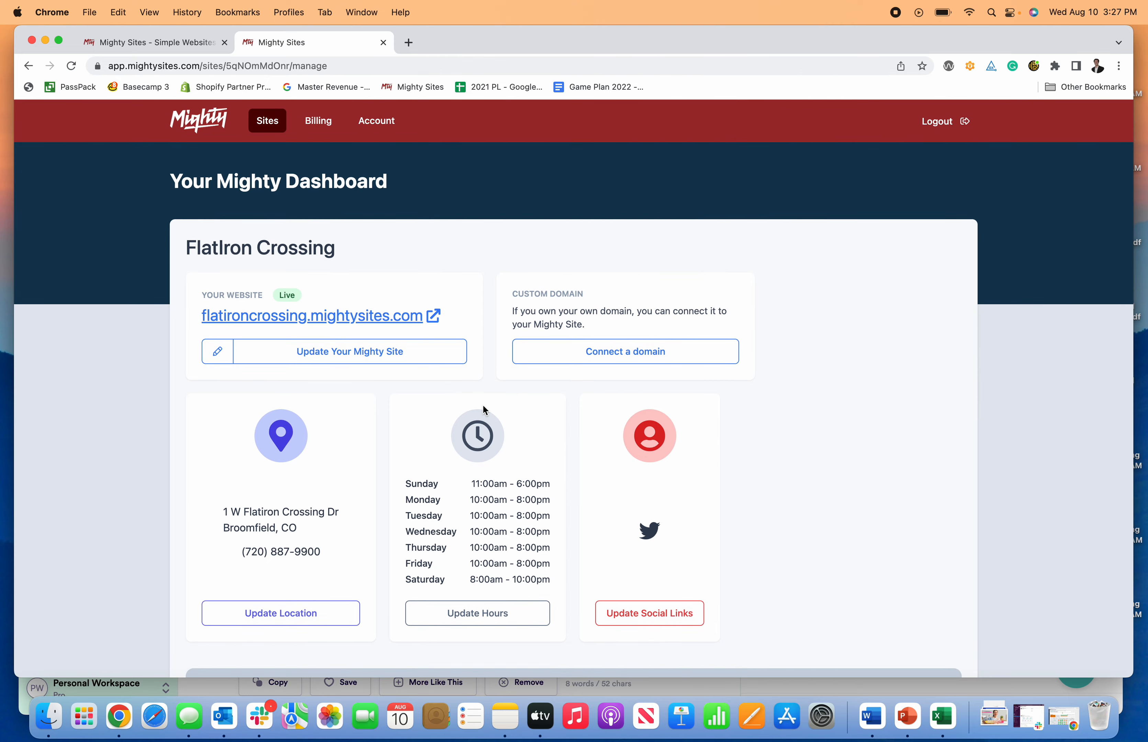